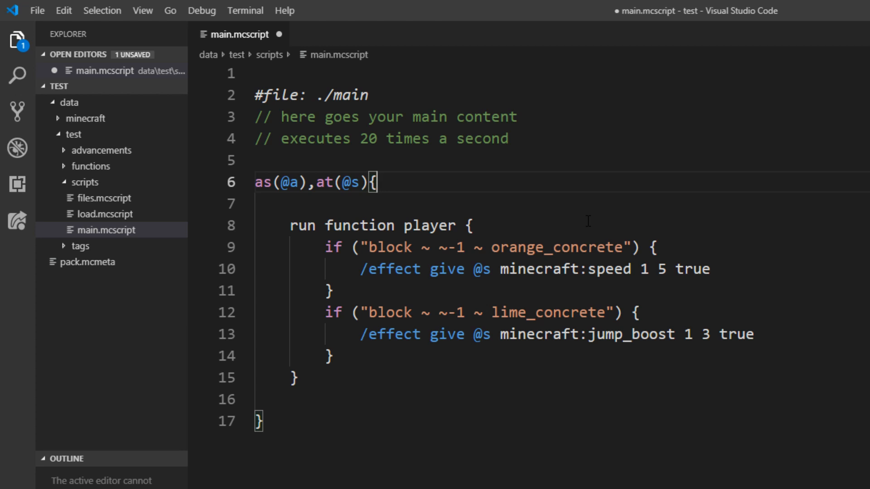
pyautogui.moveTo(467, 183)
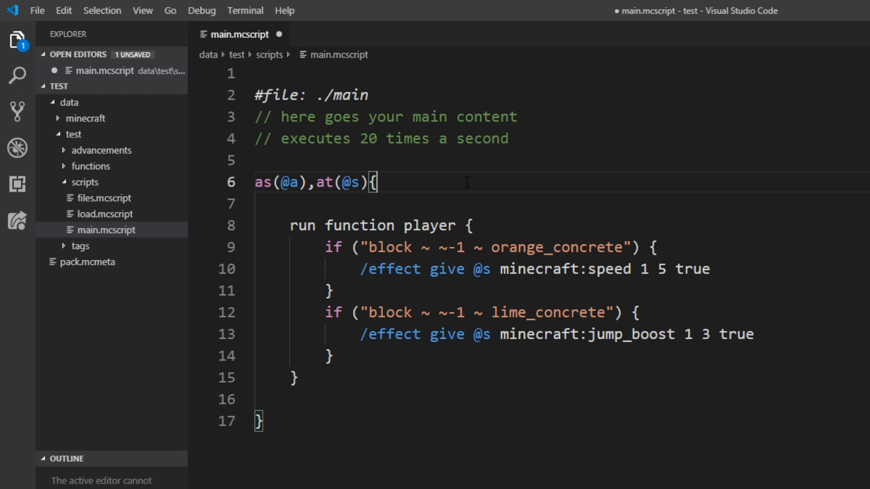
# Step: Add a blank line with a trial /tag @s add isTrue command, then delete it
pyautogui.press('Enter')
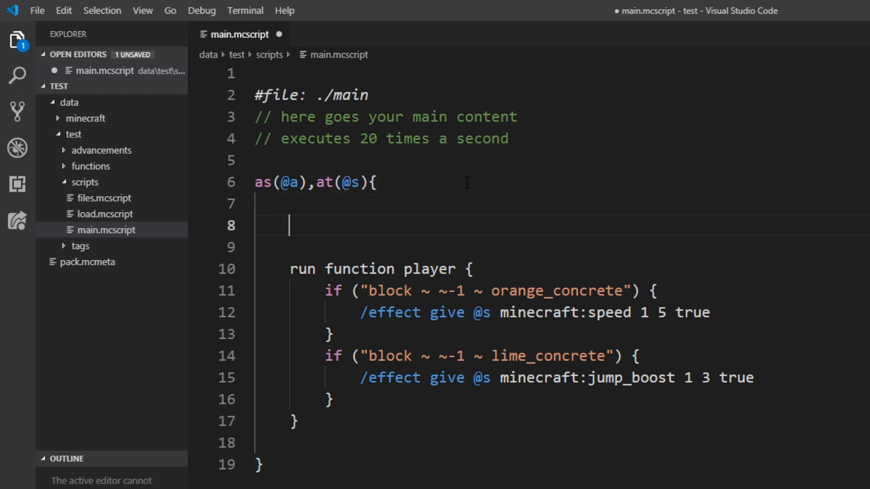
pyautogui.write('/tag @s')
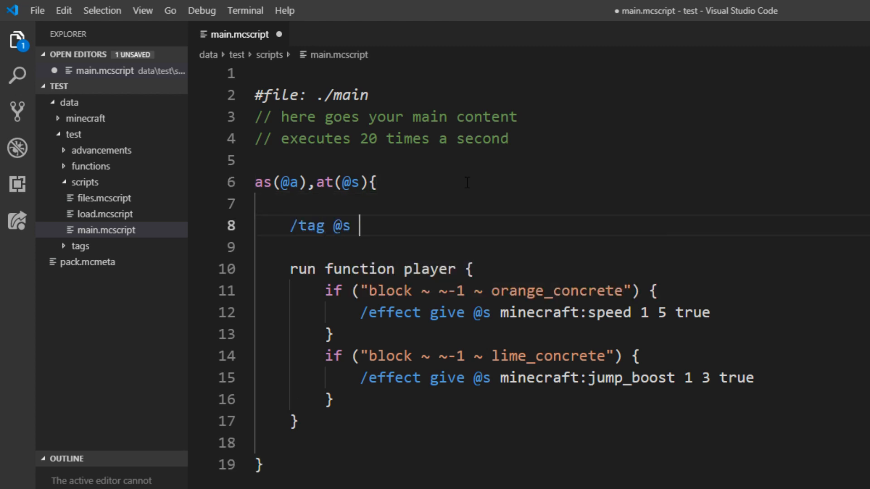
pyautogui.write('add isTrue')
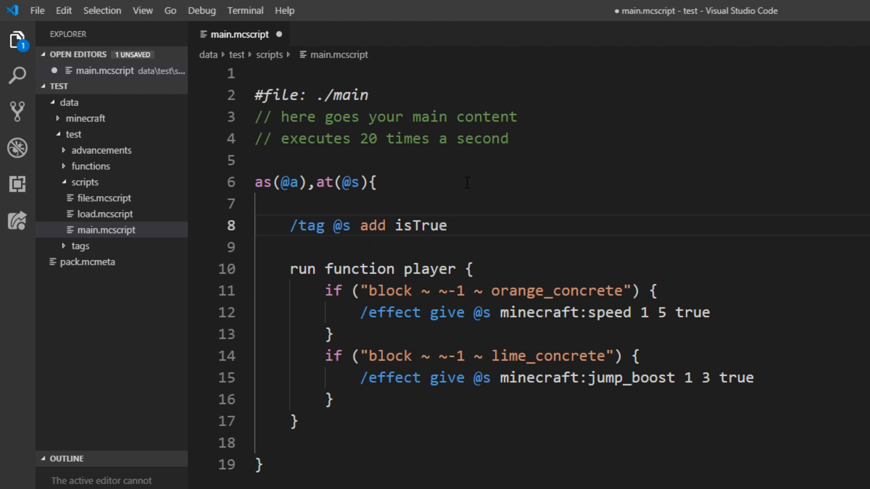
pyautogui.doubleClick(307, 225)
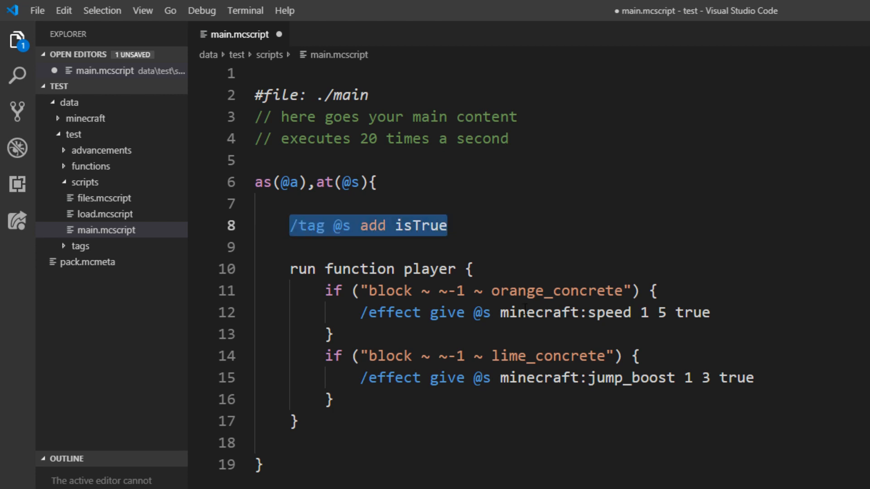
pyautogui.press('Delete')
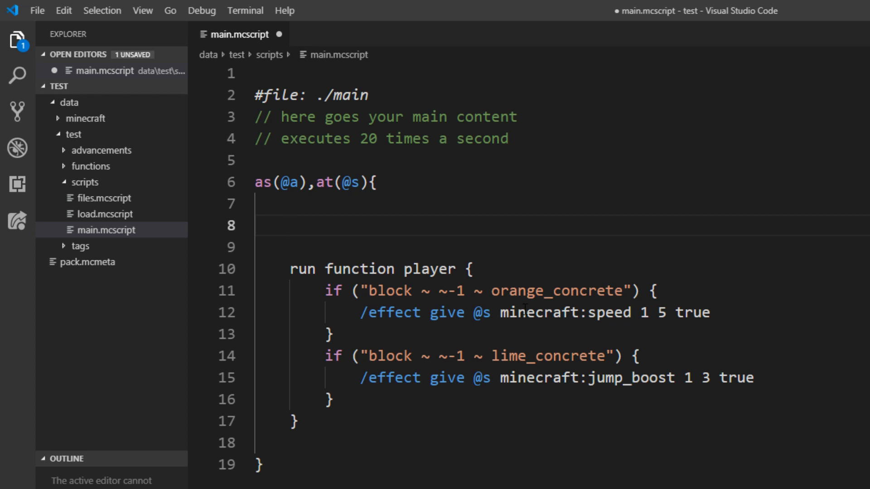
# Step: Write bool isTrue @s = true and view the compiled main.mcfunction
pyautogui.write('bool')
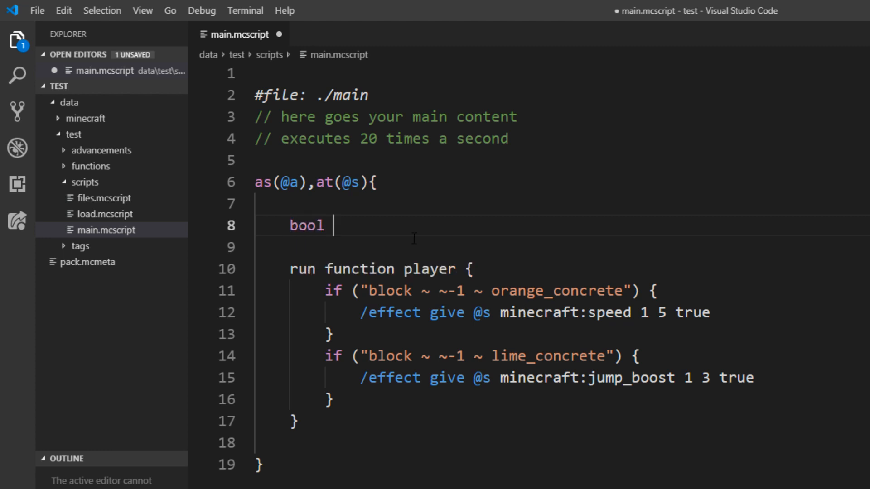
pyautogui.write('isTrue')
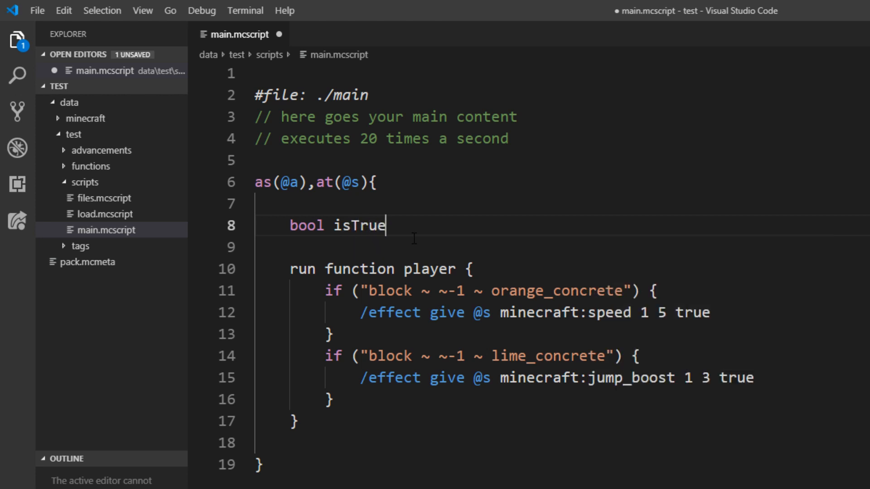
pyautogui.write('=')
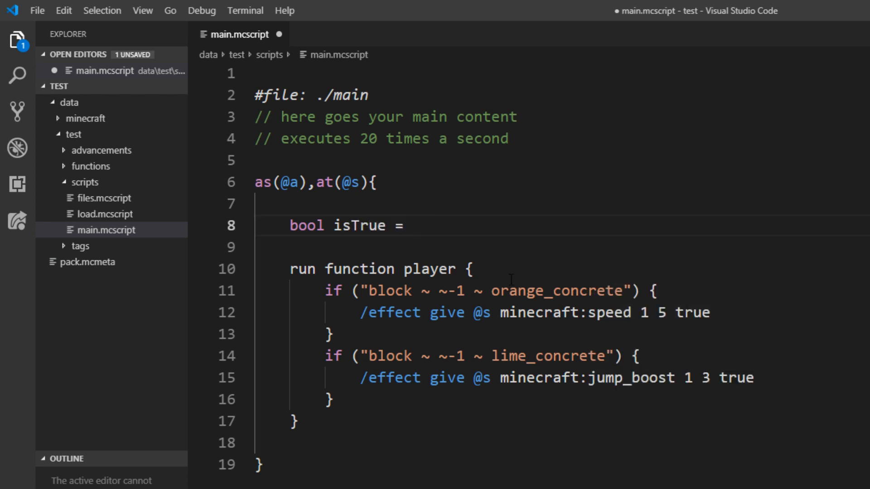
pyautogui.write('true')
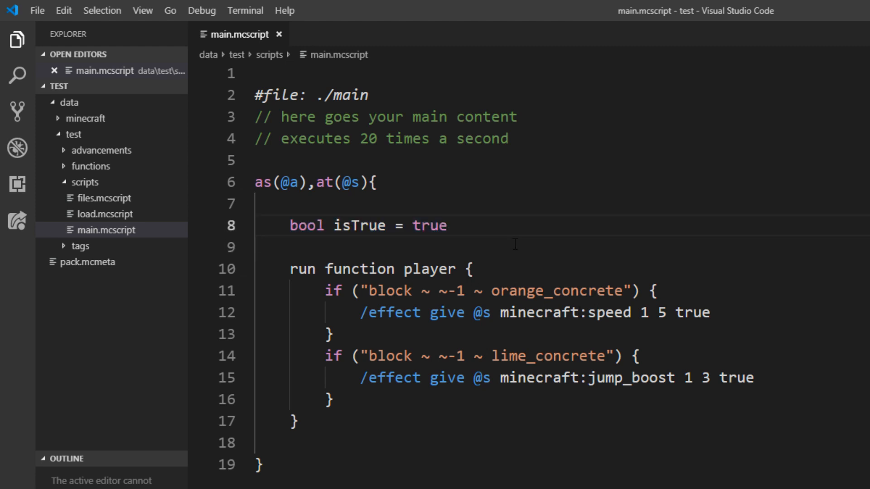
pyautogui.doubleClick(358, 225)
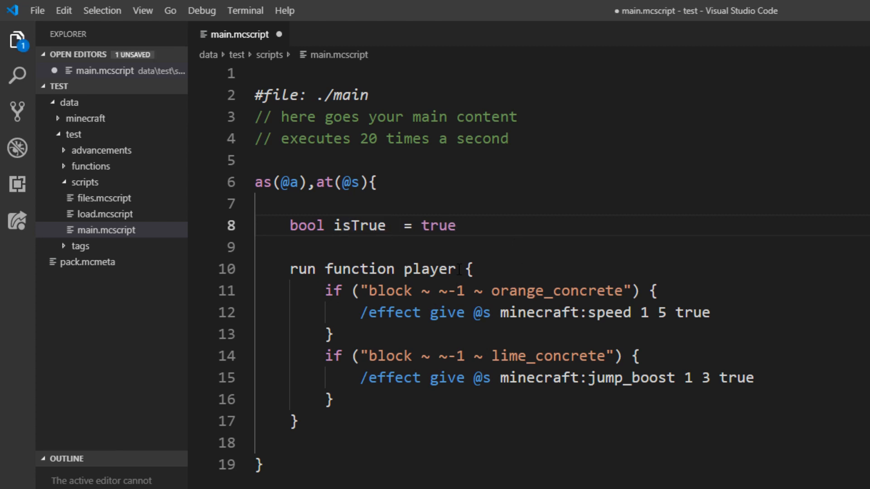
pyautogui.write('@s')
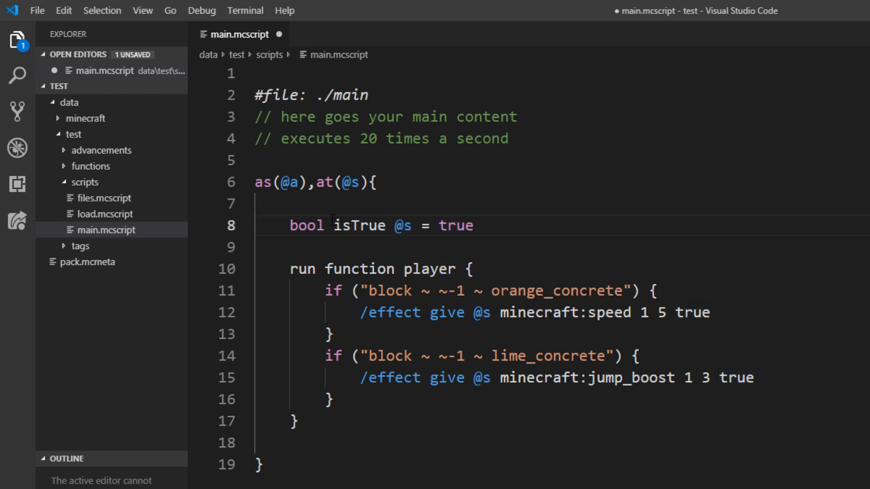
pyautogui.doubleClick(401, 225)
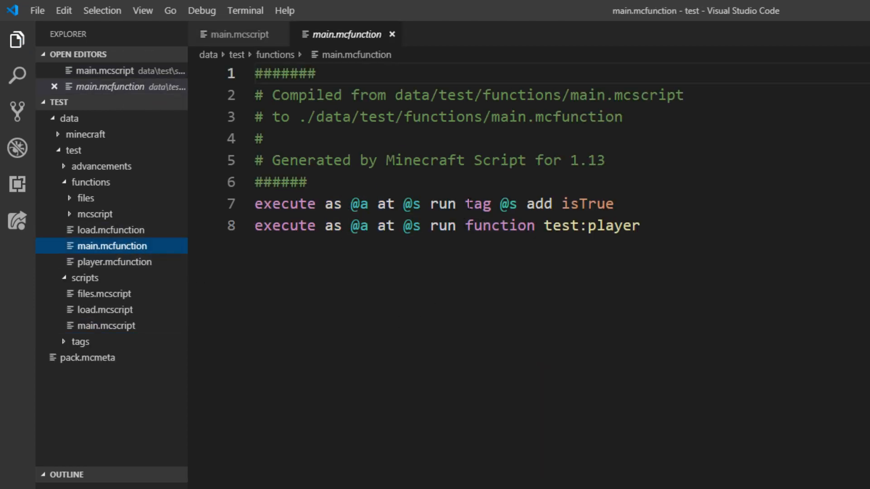
# Step: Check the compiled isTrue tag command, then add an isTrue @s check that logs true
pyautogui.moveTo(466, 203); pyautogui.dragTo(614, 204)
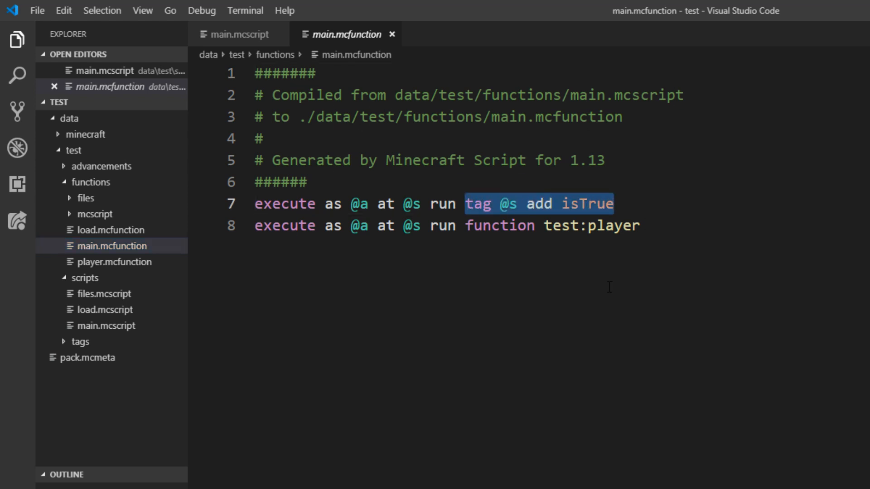
pyautogui.click(238, 34)
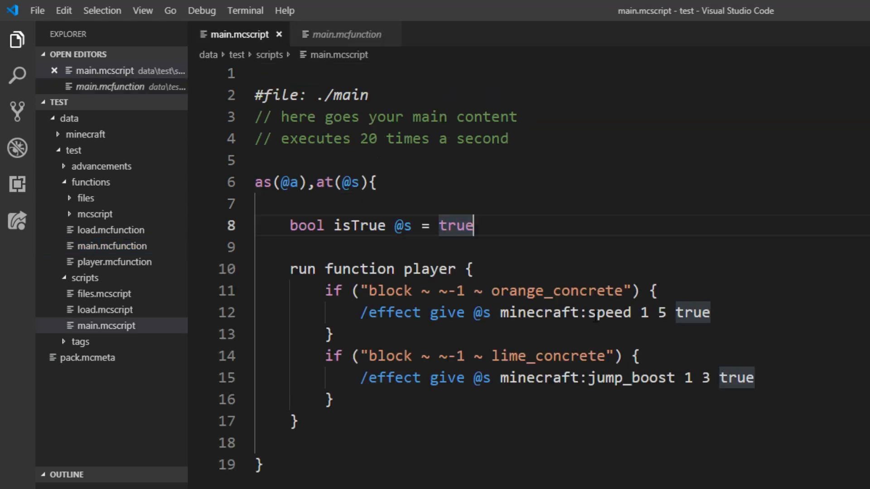
pyautogui.press('Enter')
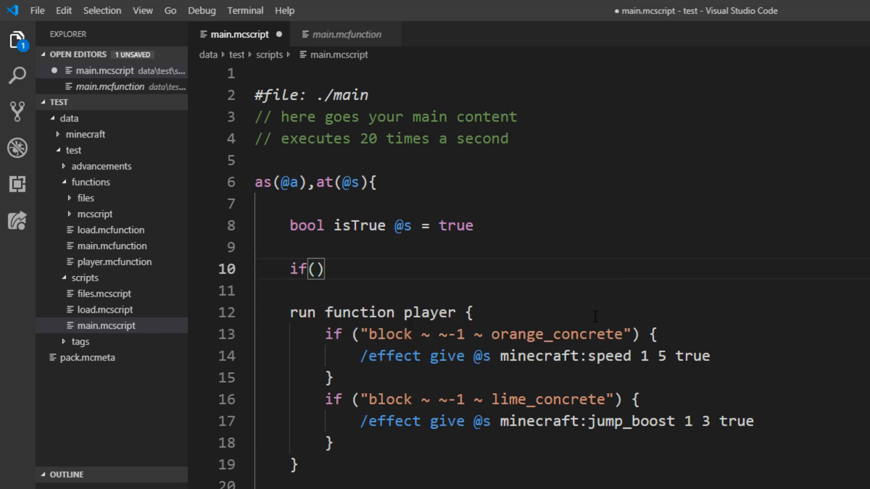
pyautogui.write('isTrue')
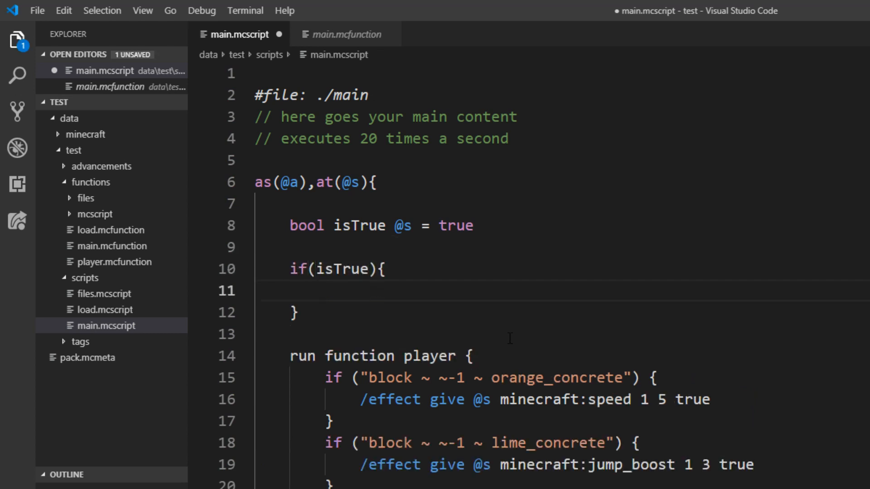
pyautogui.write('l')
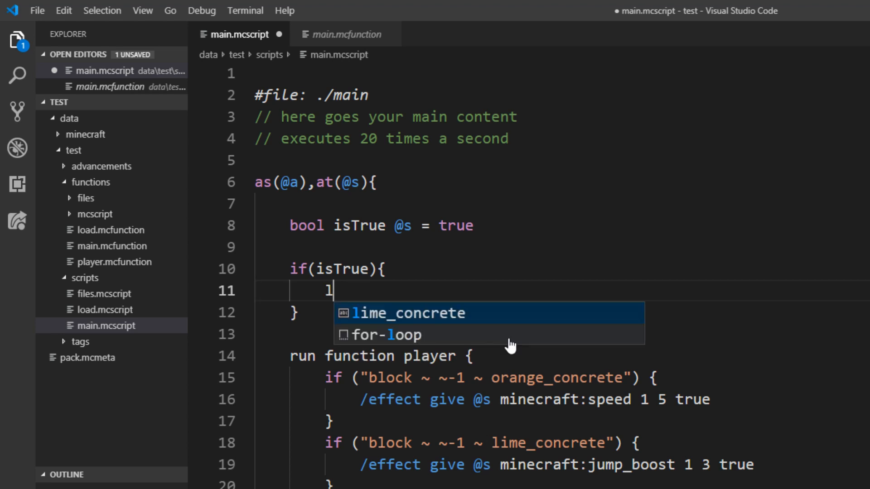
pyautogui.write('og(true)')
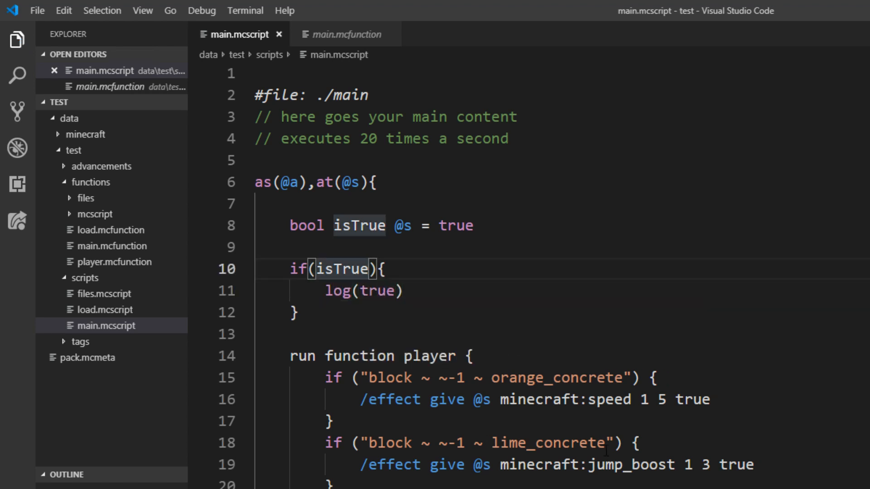
pyautogui.write('@s')
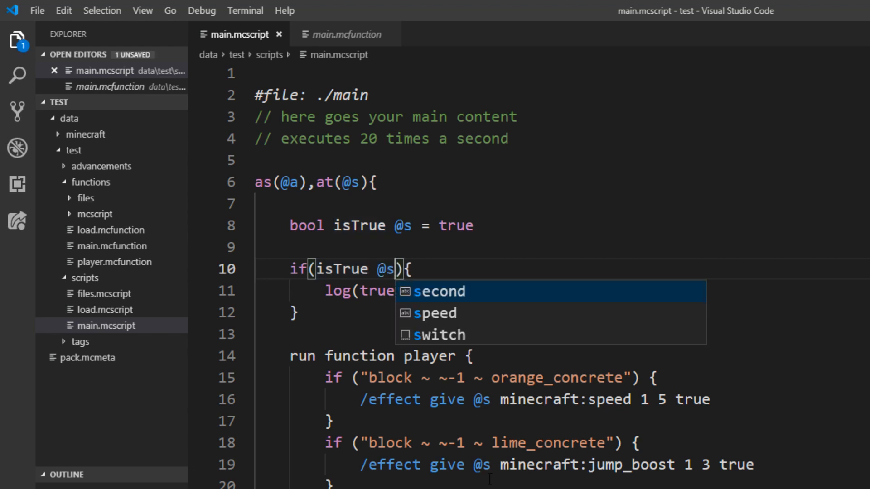
pyautogui.doubleClick(341, 269)
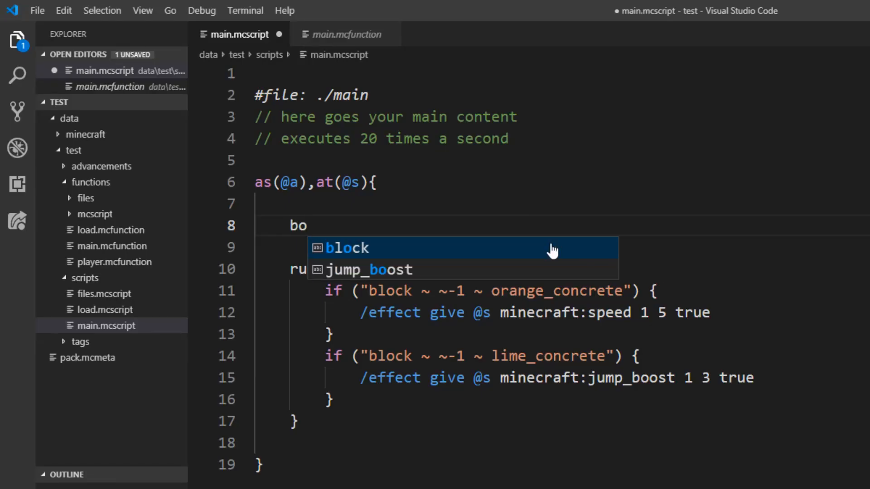
# Step: Write bool isWall @s = false and an if(isWall @s) block with an air-below check
pyautogui.write('ol')
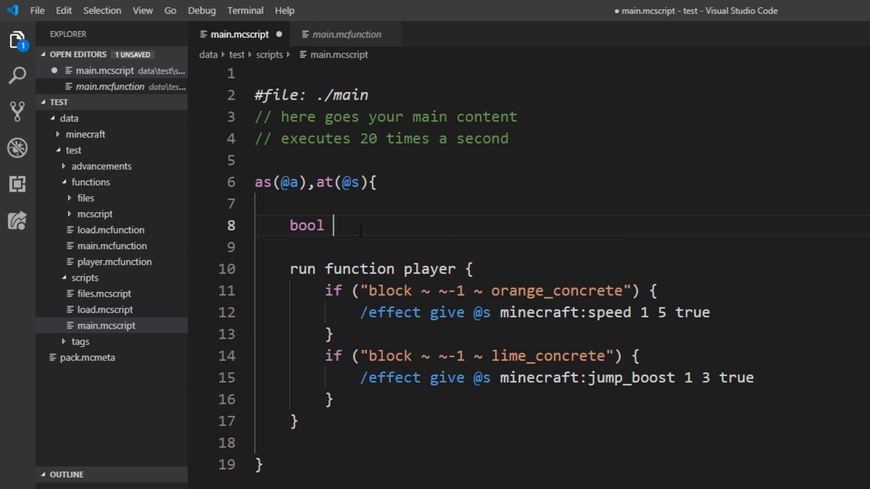
pyautogui.write('isw')
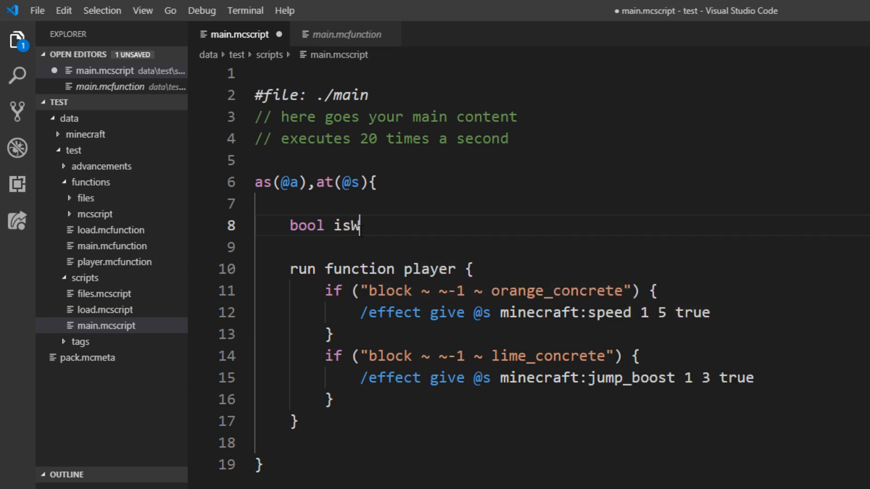
pyautogui.write('all @s =')
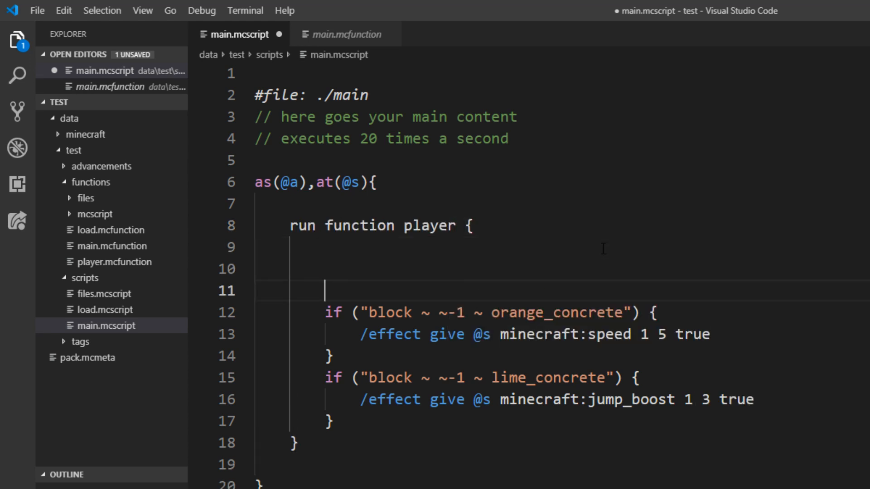
pyautogui.write('bool isWall @s = false')
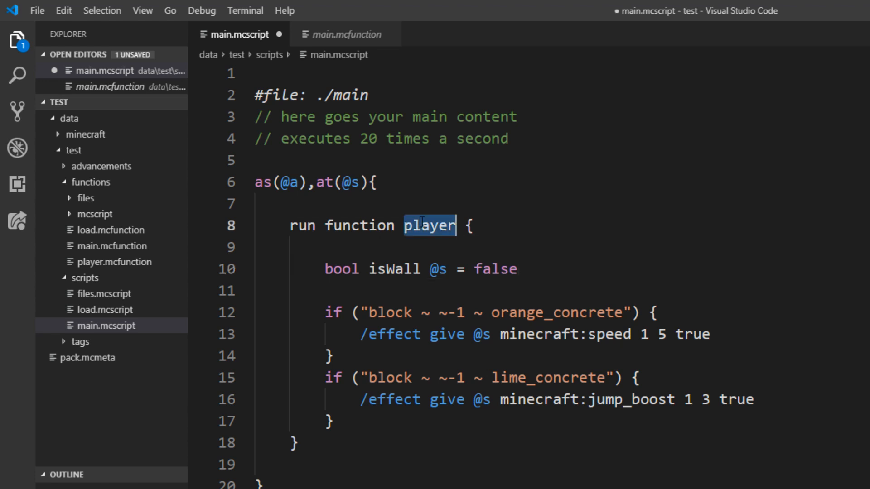
pyautogui.write('if()')
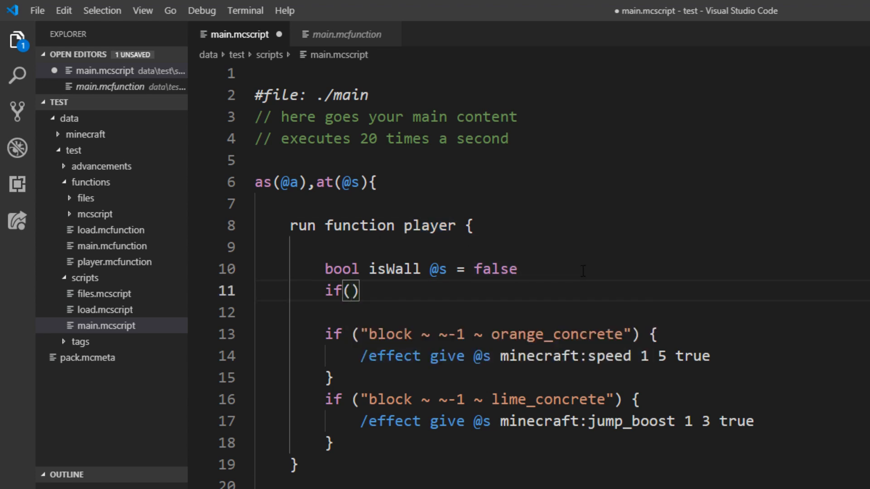
pyautogui.write('isWall')
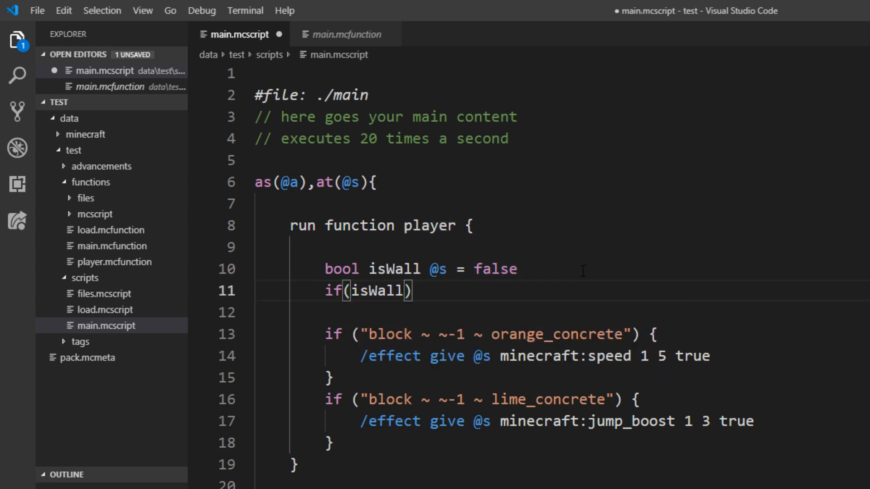
pyautogui.write('@s')
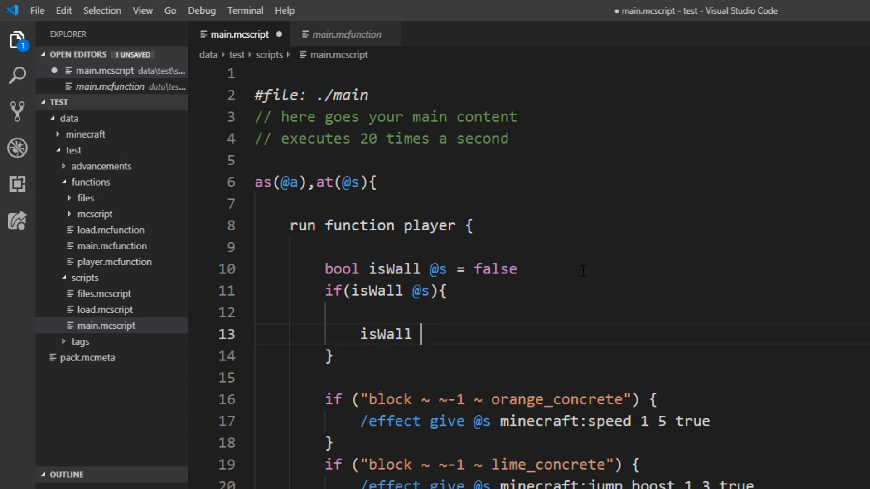
pyautogui.write('@s = falös')
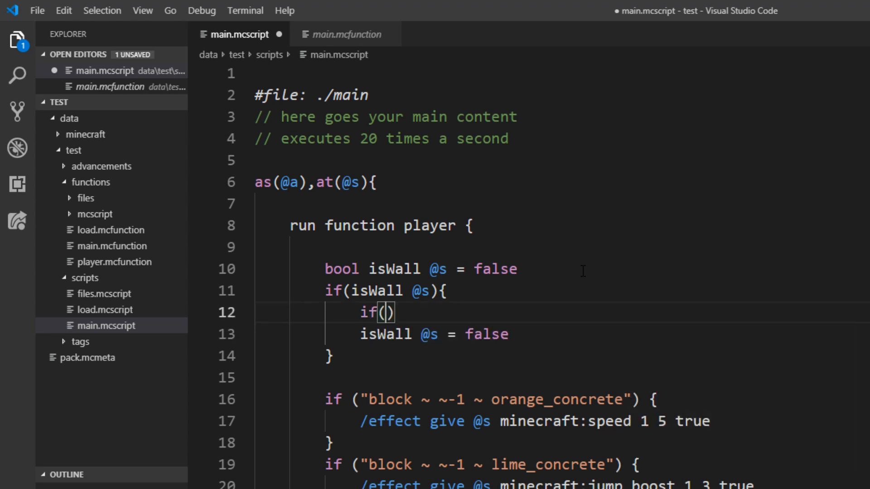
pyautogui.write("'block ~ ~-1 ~ air")
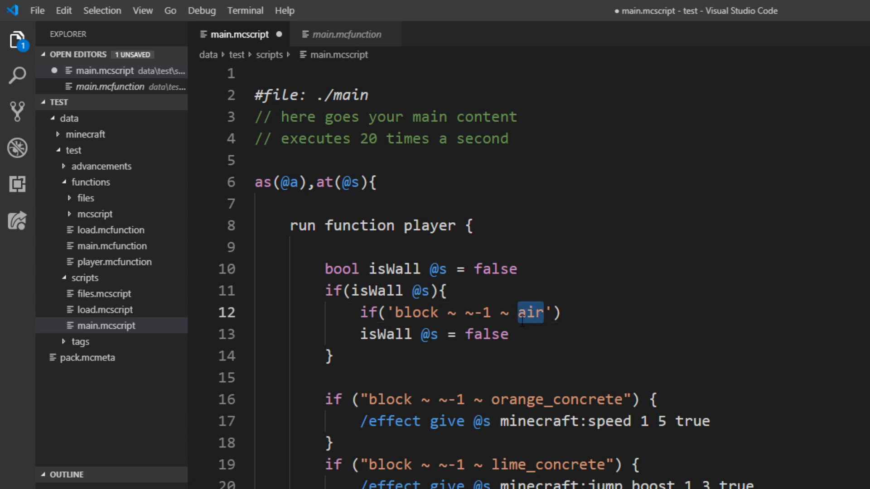
# Step: Add braces containing /setblock ~ ~-1 ~ barrier to the air check
pyautogui.write('{')
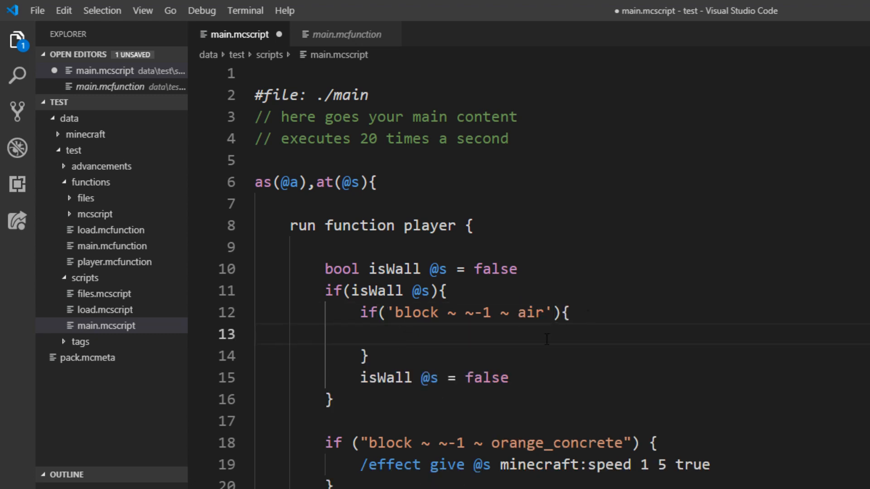
pyautogui.write('/s')
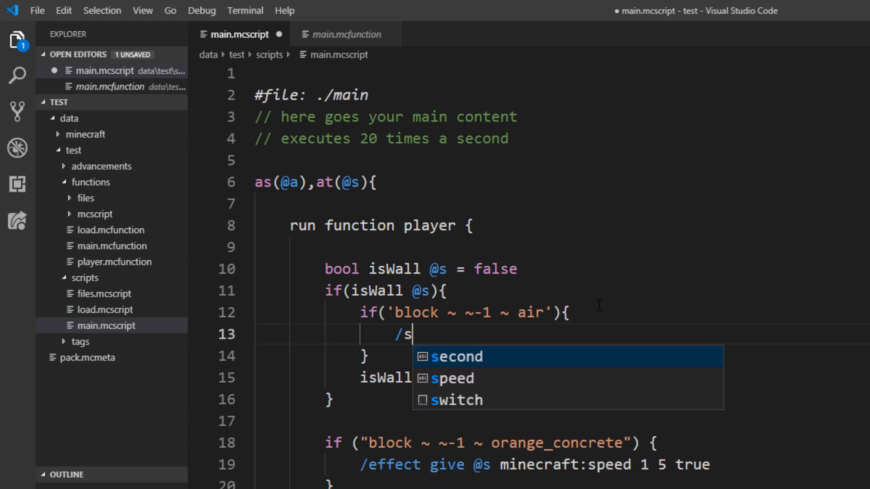
pyautogui.write('etblo')
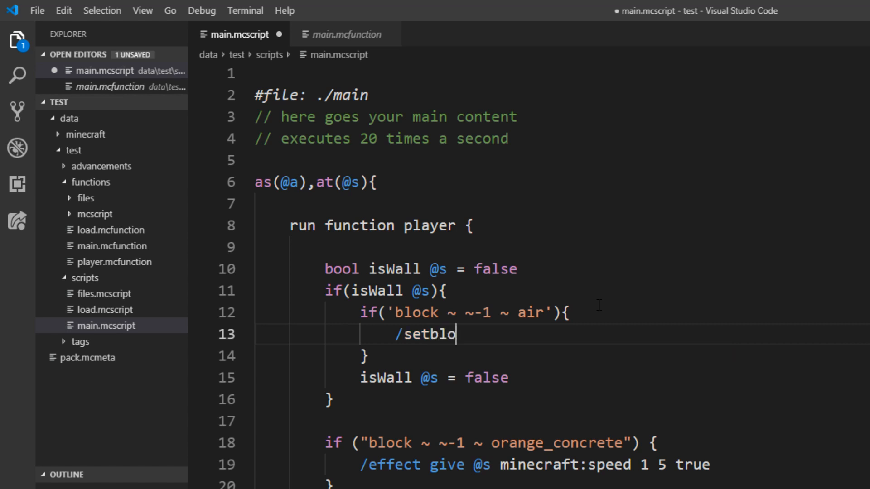
pyautogui.write('ck ~ ~-1 ~ barrier')
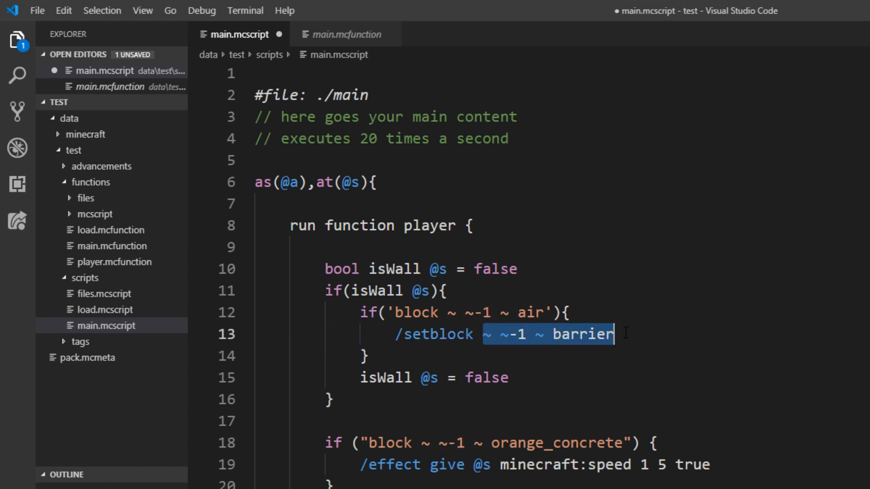
pyautogui.scroll(-3)
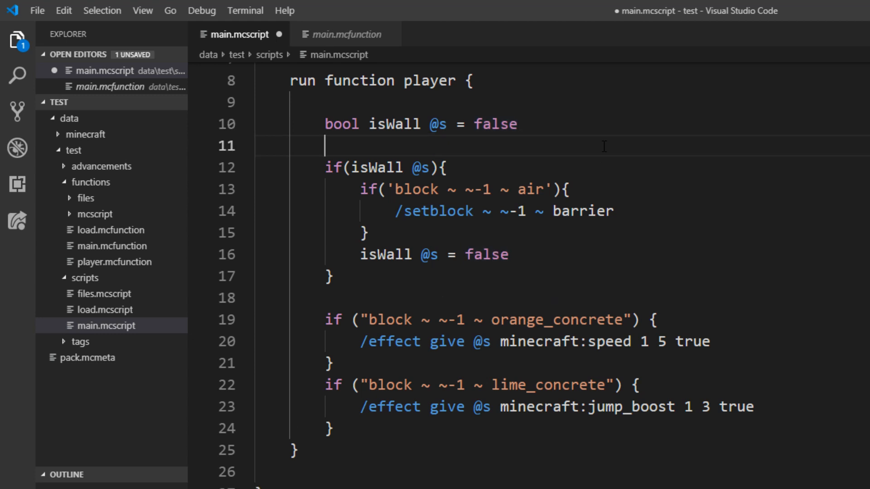
# Step: Add /fill ~2 ~2 ~2 ~-2 ~-2 ~-2 air replace barrier and eight pink_concrete isWall checks
pyautogui.write('/fill ~2 ~2 ~2 ~-2 ~-2 ~-2 air replace barrier')
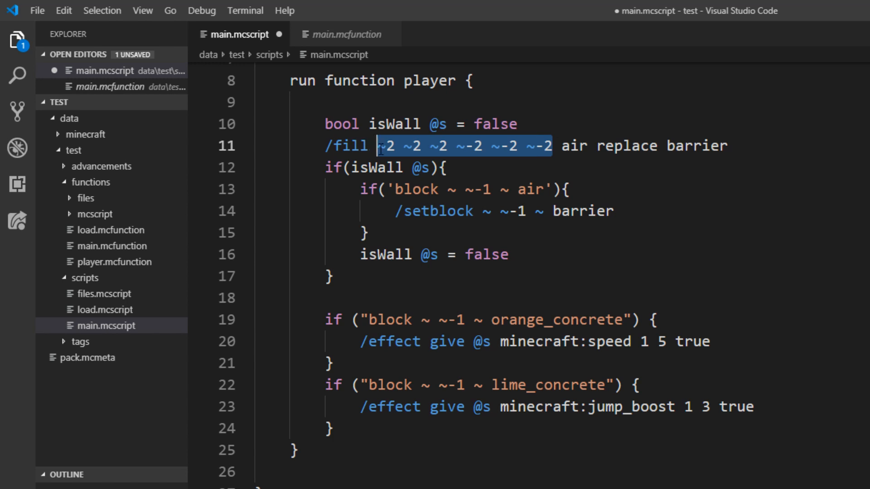
pyautogui.moveTo(562, 145); pyautogui.dragTo(728, 146)
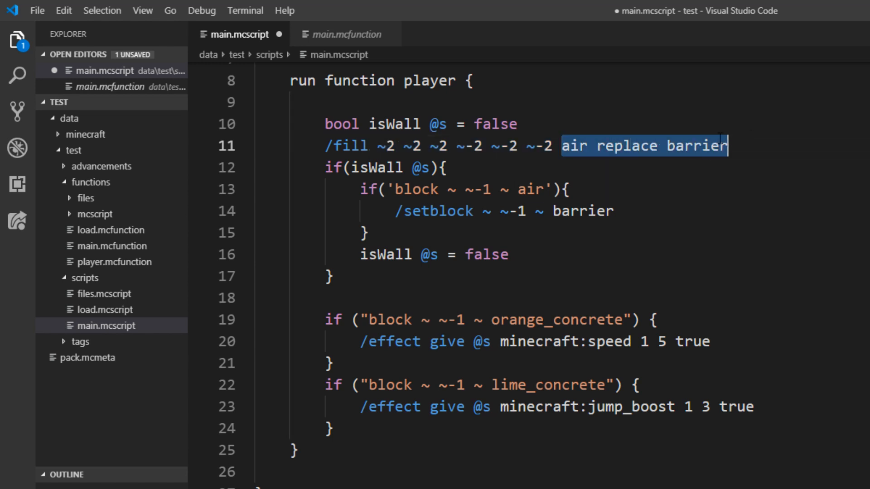
pyautogui.scroll(-3)
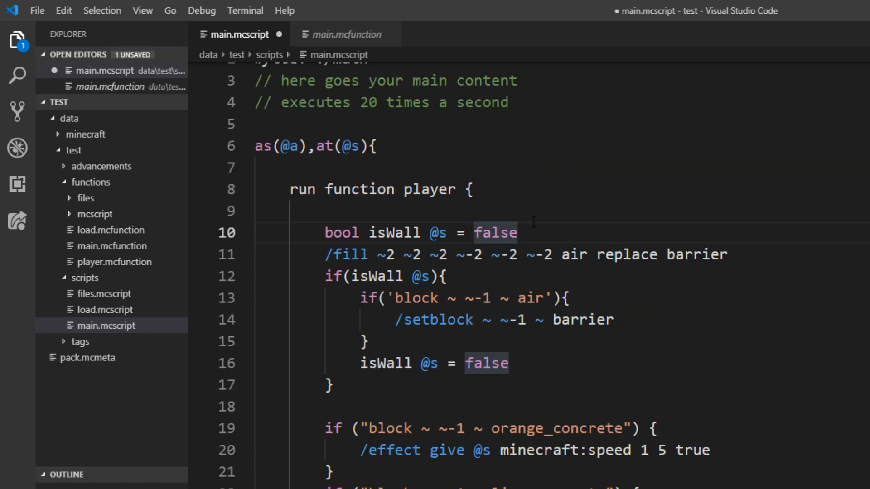
pyautogui.doubleClick(395, 233)
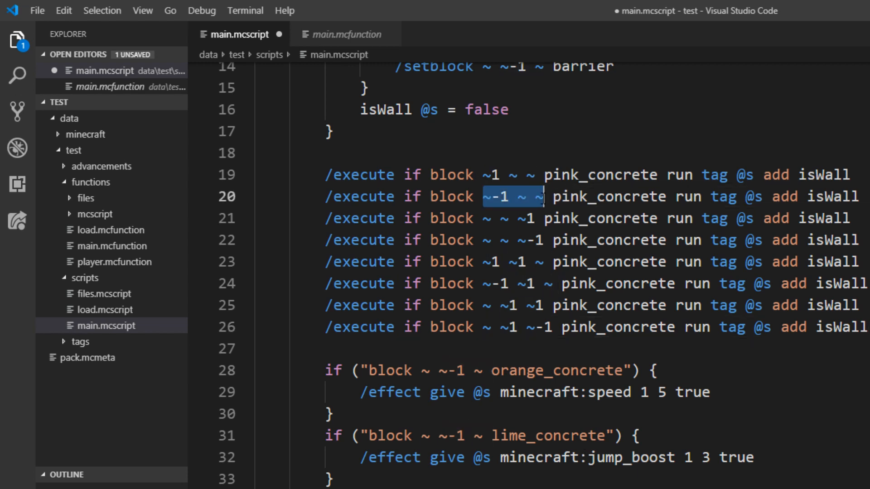
pyautogui.click(382, 175)
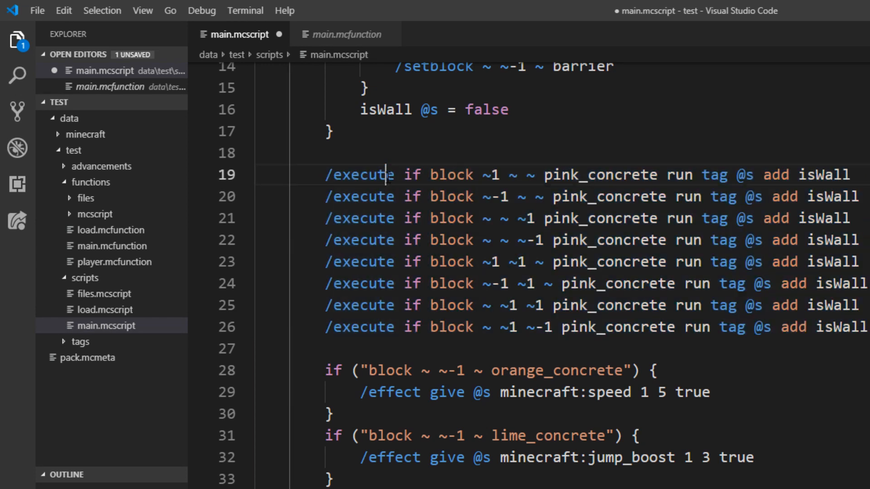
pyautogui.doubleClick(410, 175)
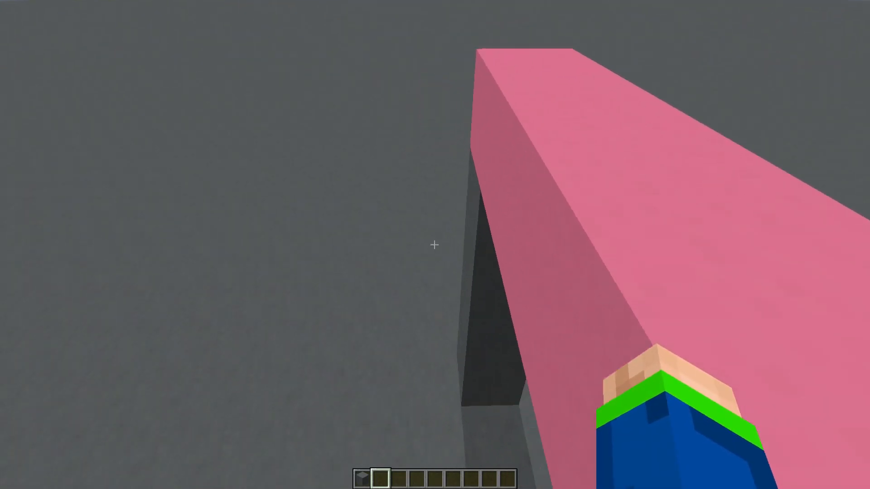
pyautogui.moveTo(435, 245)
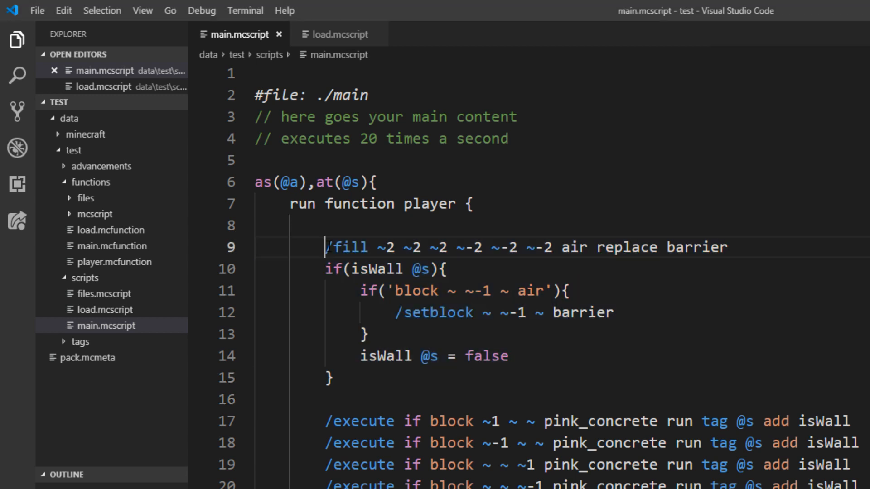
# Step: Insert var test above the player function and inspect its scoreboard objective in load.mcfunction
pyautogui.moveTo(327, 246); pyautogui.dragTo(333, 380)
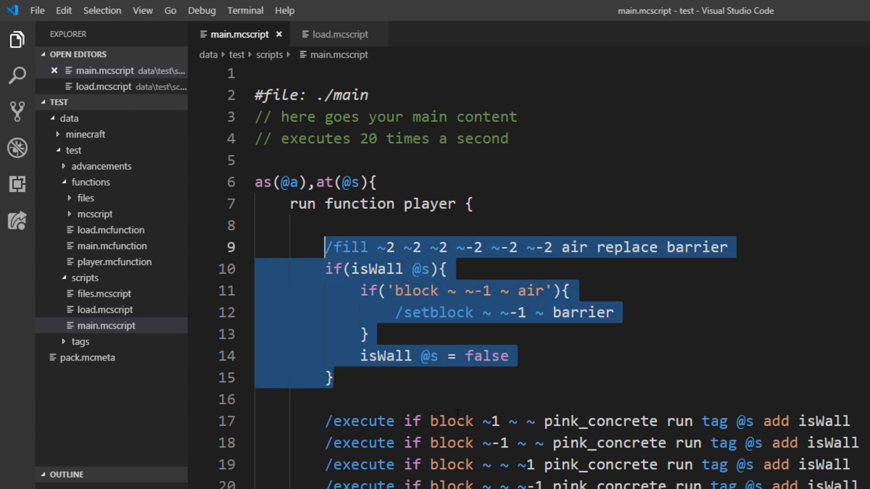
pyautogui.click(331, 378)
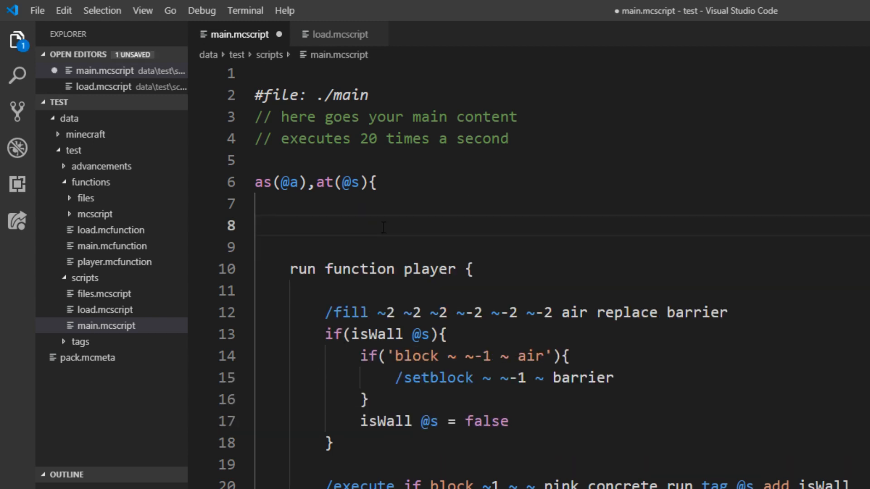
pyautogui.write('va')
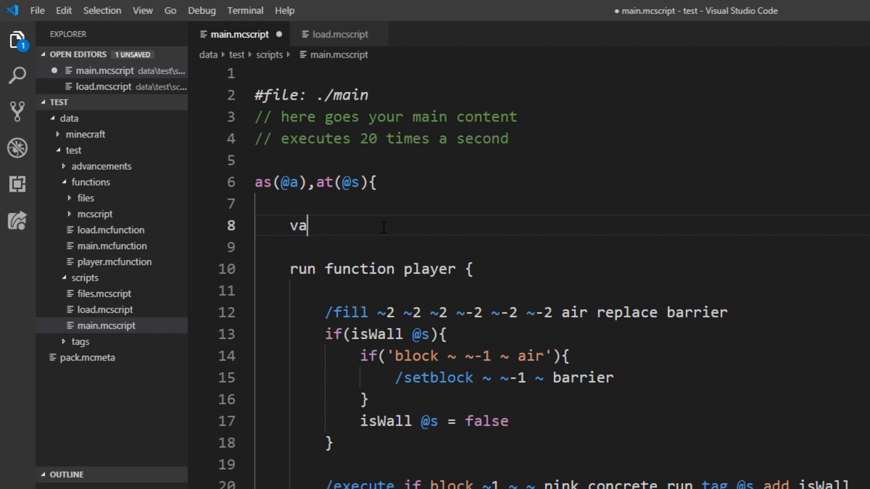
pyautogui.write('r')
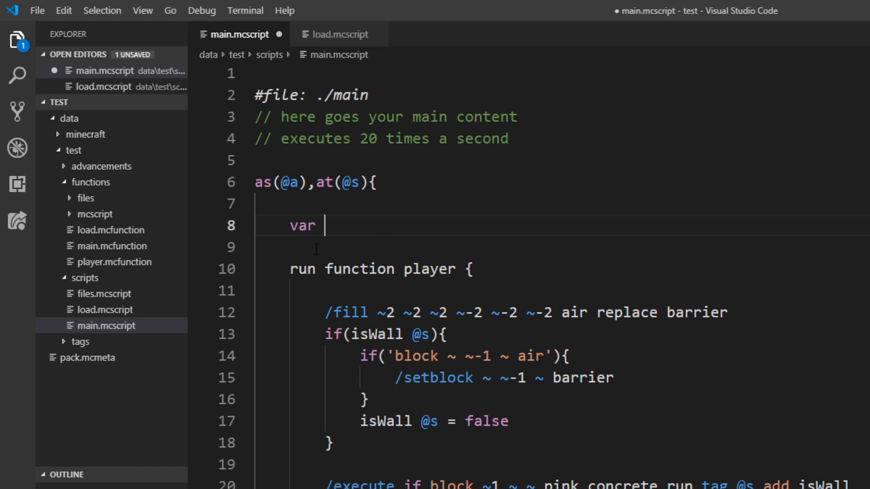
pyautogui.moveTo(729, 256)
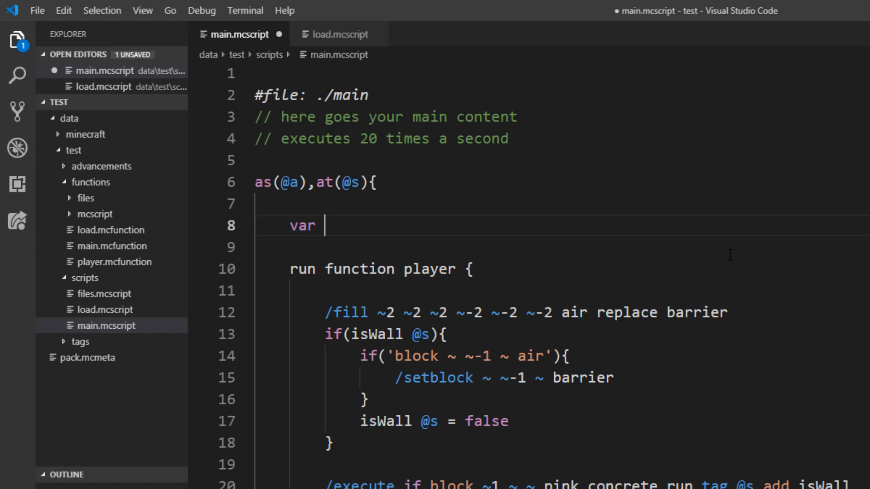
pyautogui.write('test')
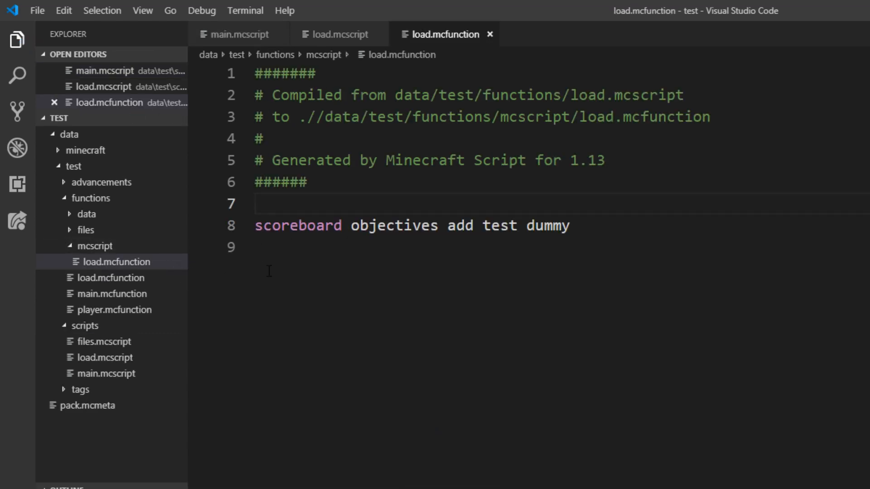
pyautogui.tripleClick(412, 226)
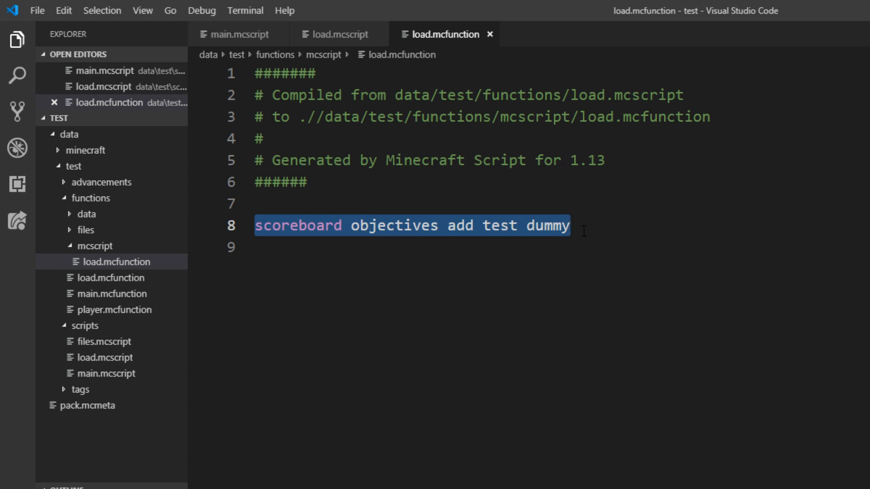
pyautogui.click(235, 34)
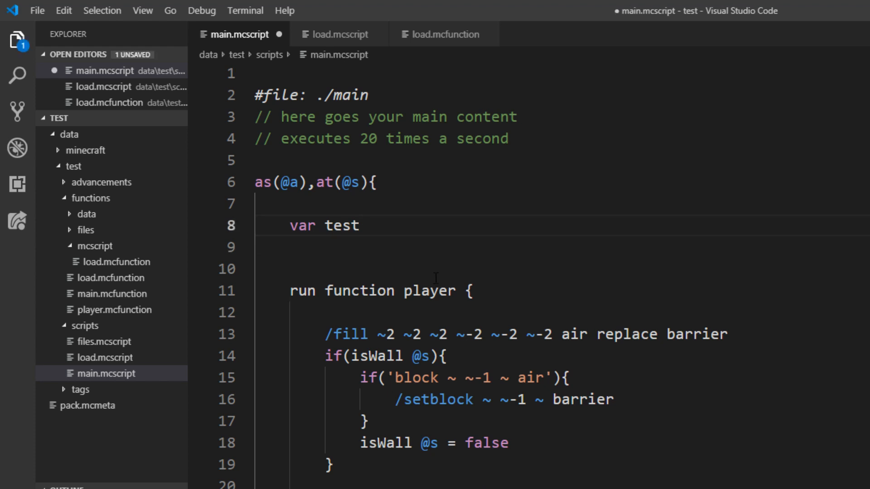
# Step: Make the declaration var test = 10 and add test @s = 6 below it
pyautogui.click(368, 225)
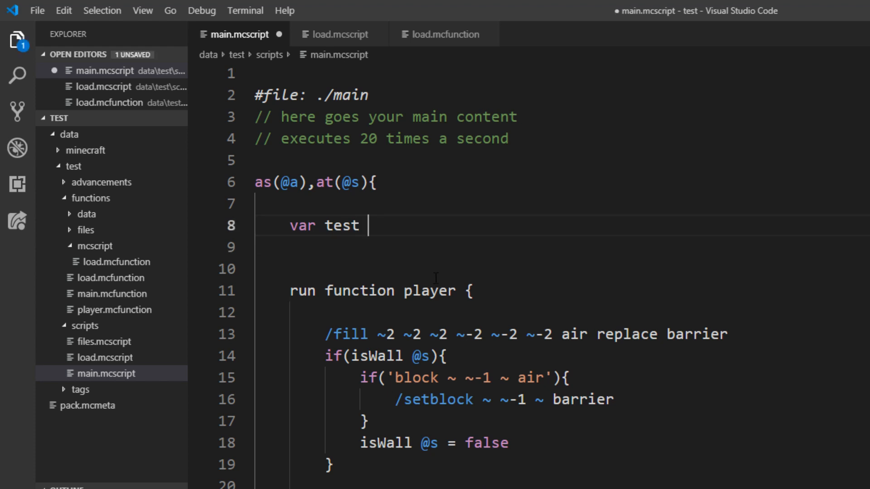
pyautogui.write('= 10')
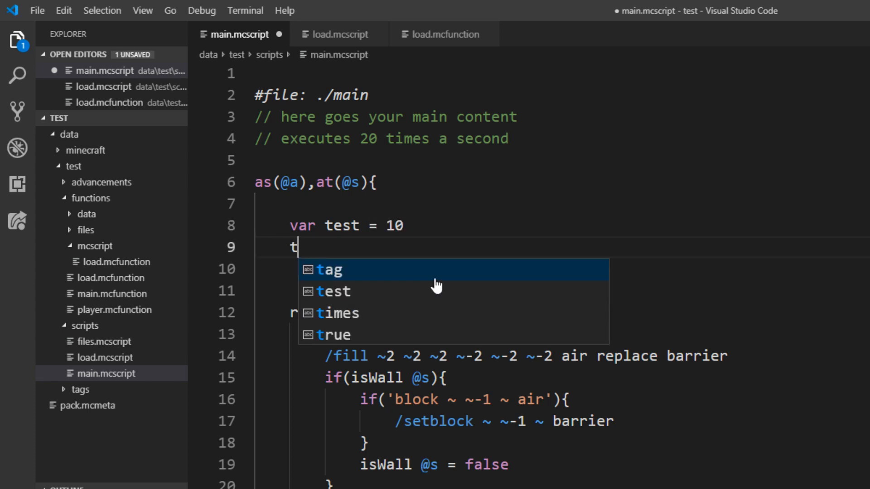
pyautogui.write('est')
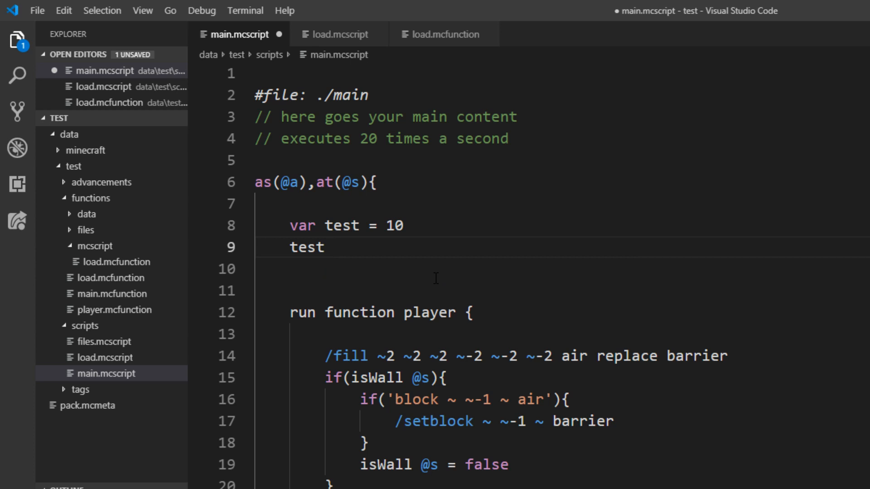
pyautogui.doubleClick(306, 247)
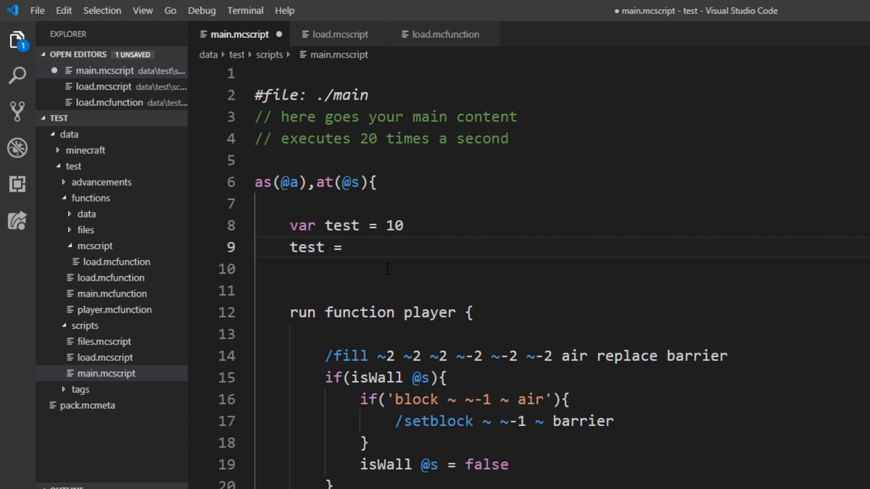
pyautogui.write('6')
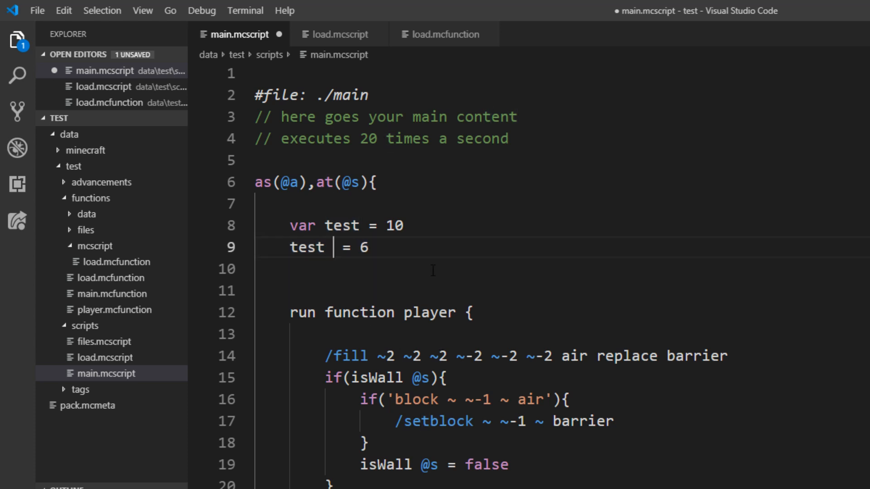
pyautogui.write('@s')
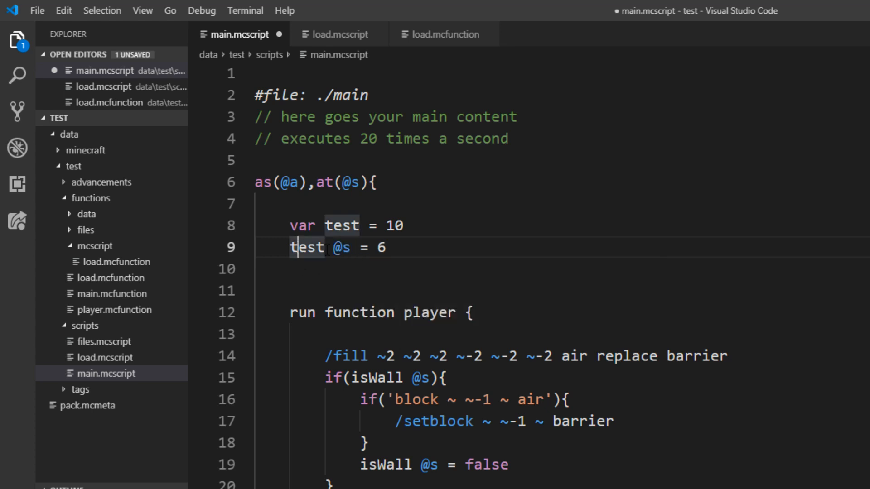
pyautogui.doubleClick(307, 248)
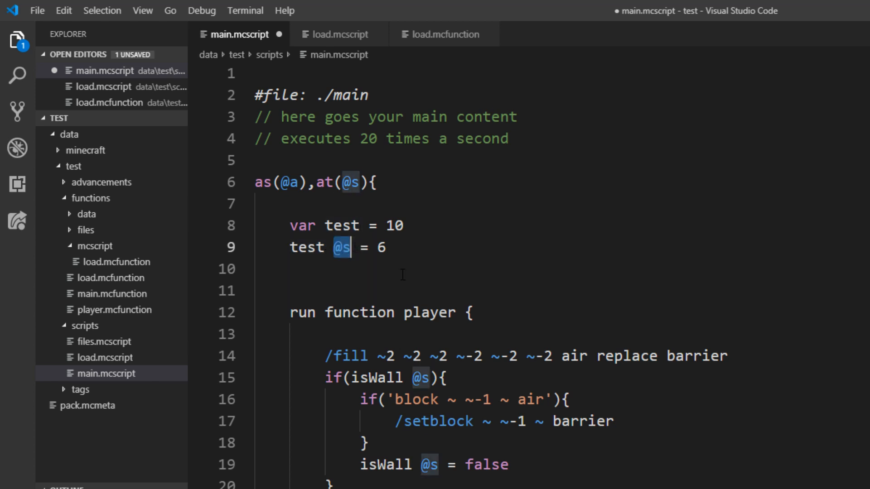
# Step: Add a scoreboard players get test @s line below the assignment
pyautogui.click(384, 247)
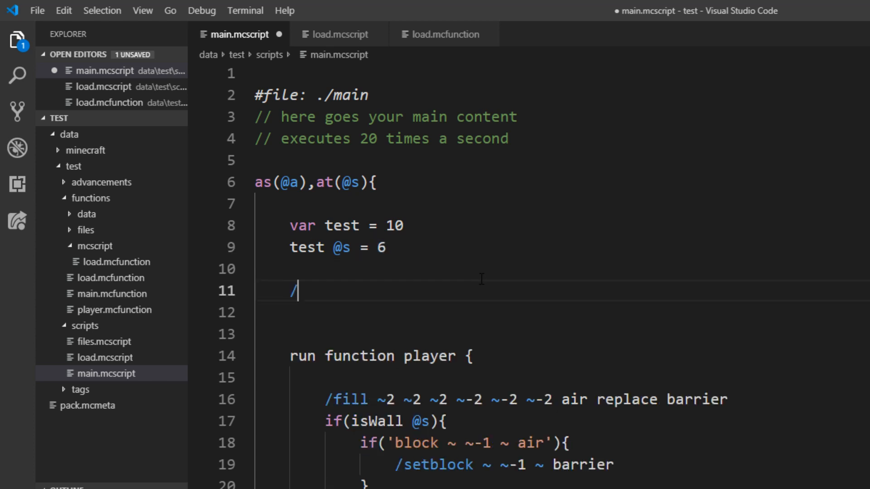
pyautogui.write('scoreboard')
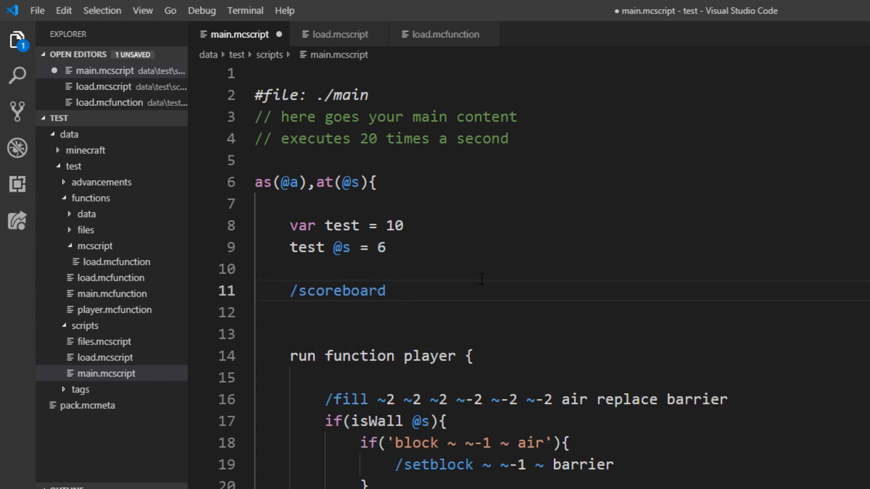
pyautogui.write('players get test @s')
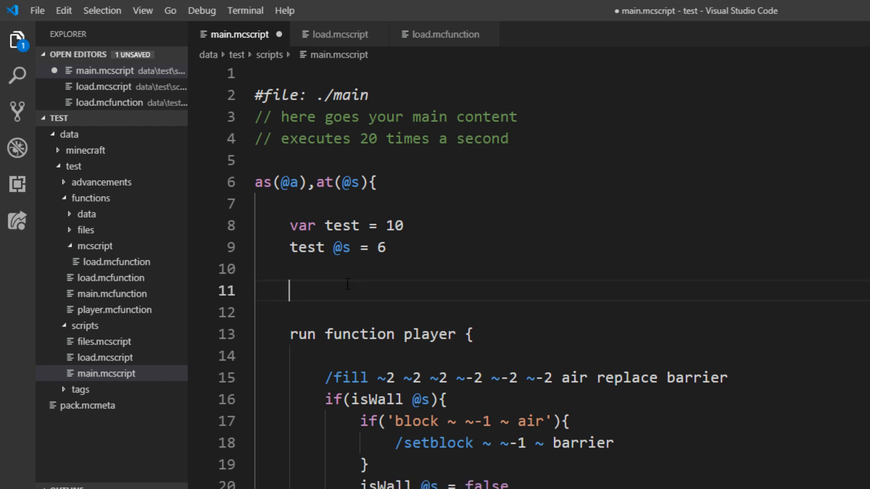
pyautogui.moveTo(412, 290)
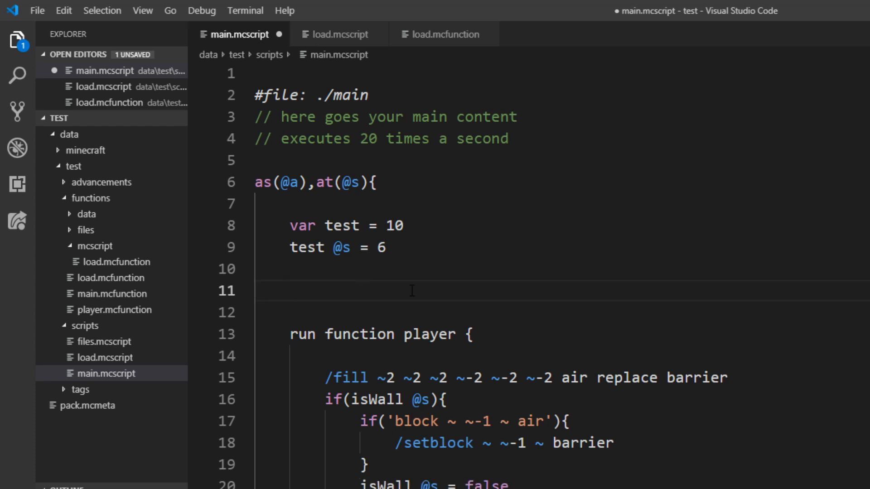
# Step: Add test += 1 below the test lines, also trying test++
pyautogui.write('test')
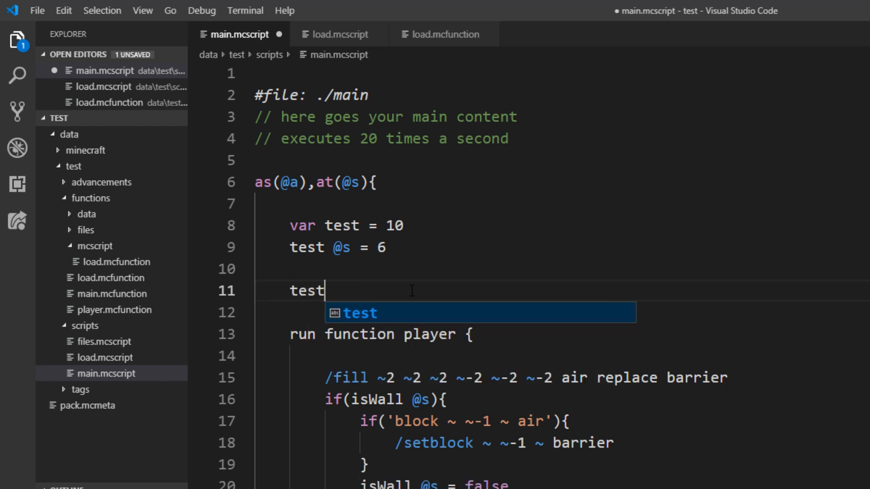
pyautogui.write('+')
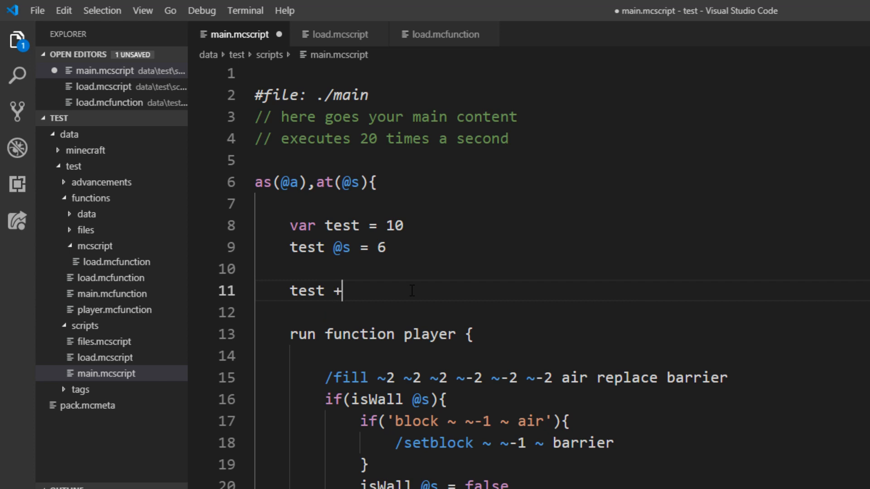
pyautogui.write('=')
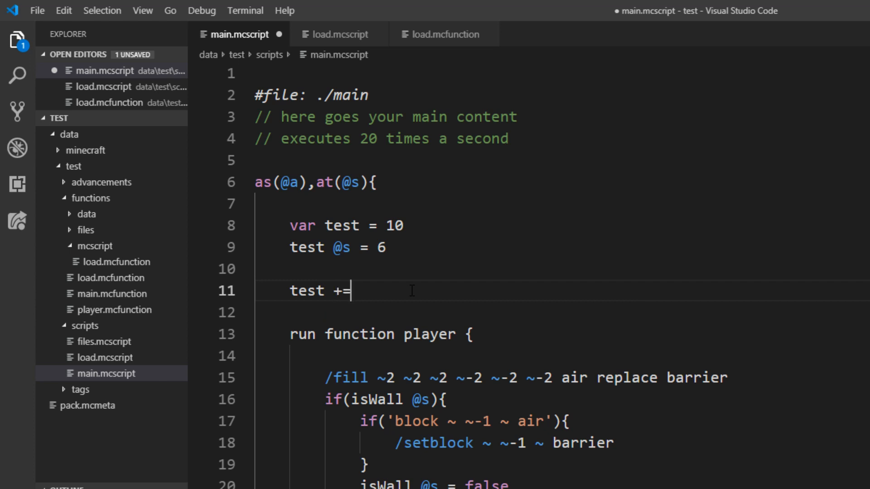
pyautogui.doubleClick(341, 291)
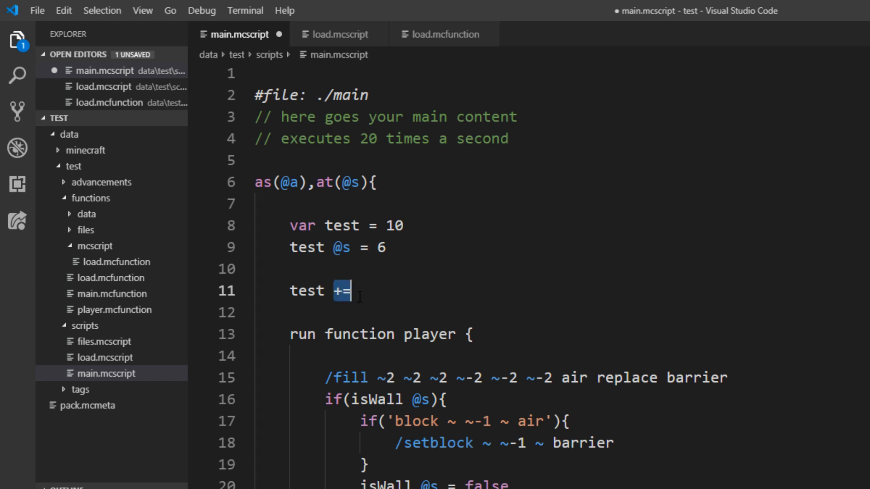
pyautogui.write('1')
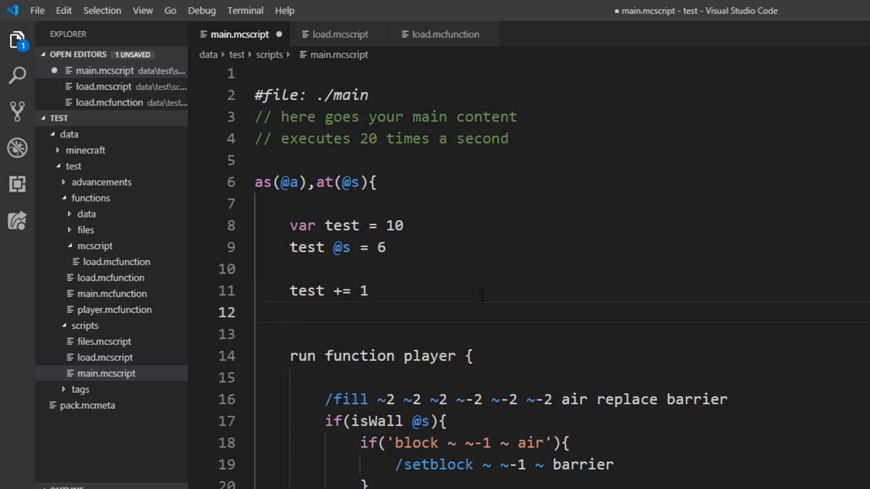
pyautogui.write('t')
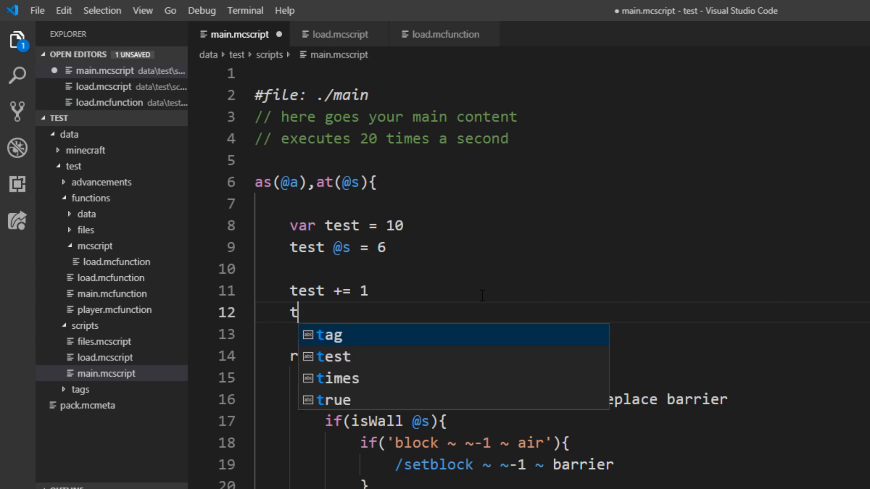
pyautogui.write('est')
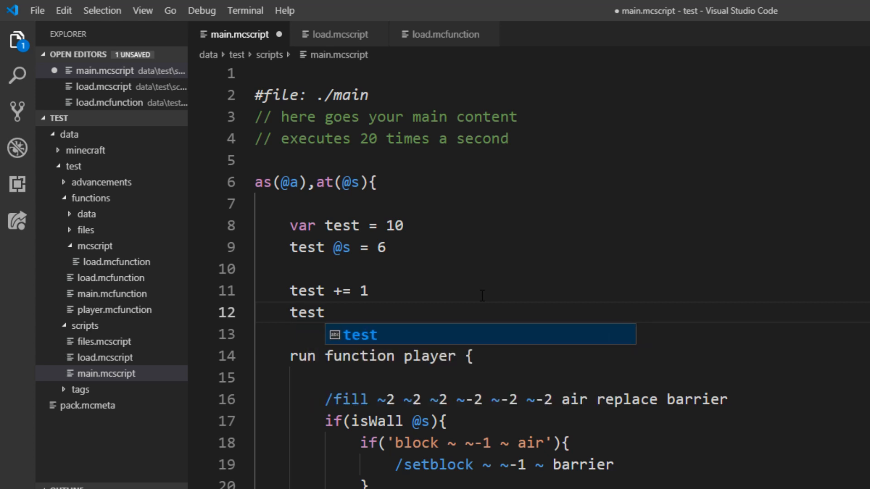
pyautogui.write('++')
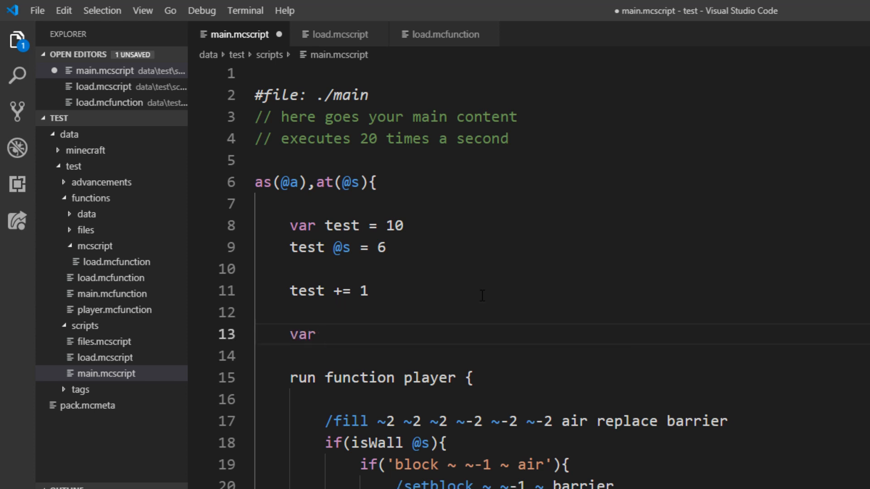
# Step: Declare var new = 16, then multiply and subtract test by new
pyautogui.write('new')
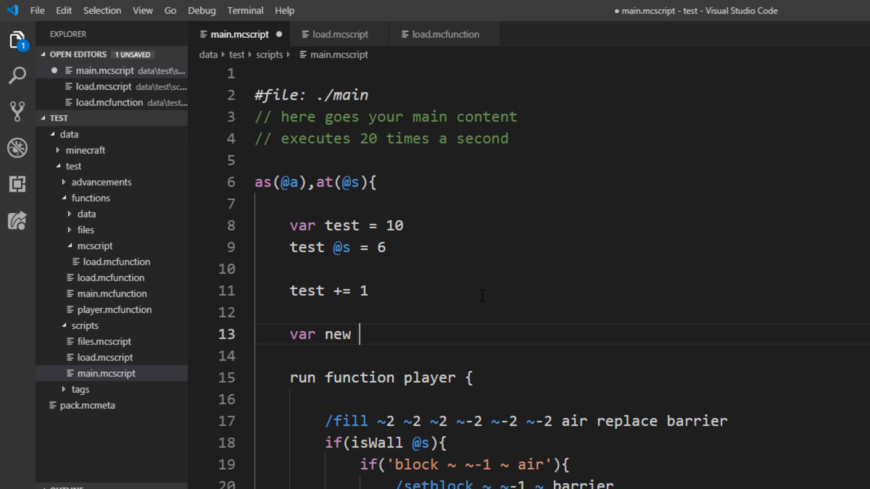
pyautogui.write('= 16')
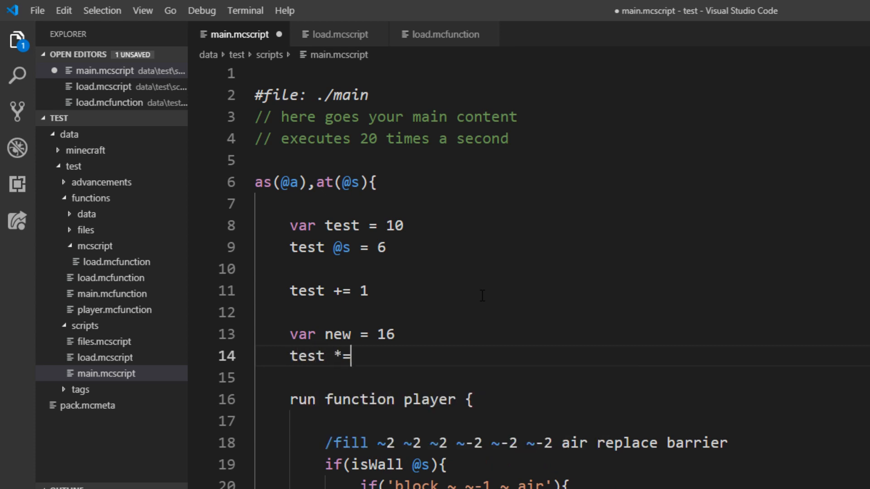
pyautogui.write('new')
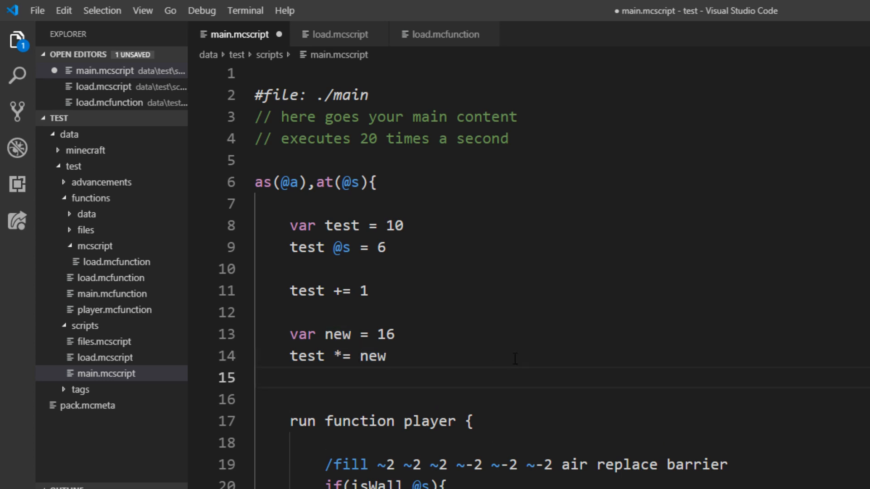
pyautogui.write('test -= n')
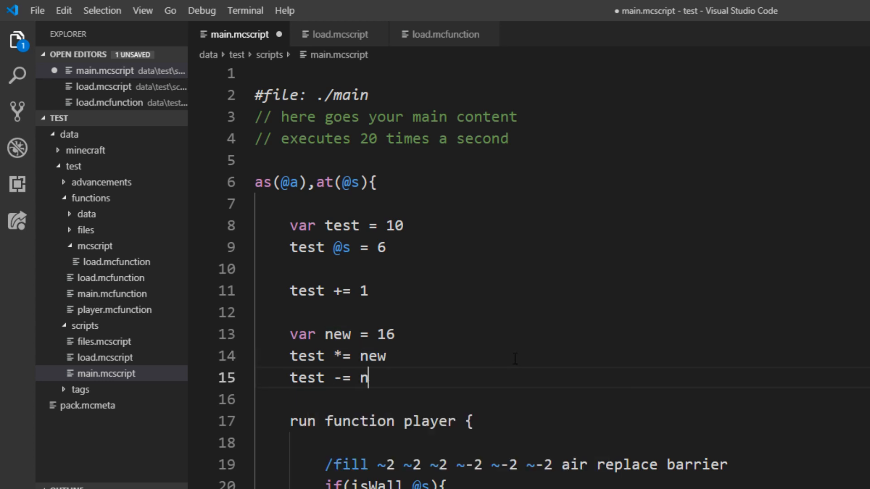
pyautogui.write('ew')
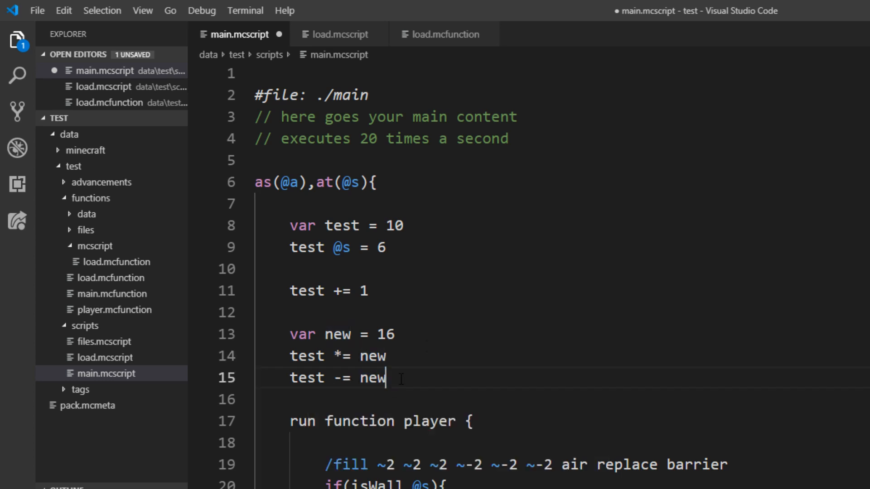
pyautogui.doubleClick(370, 378)
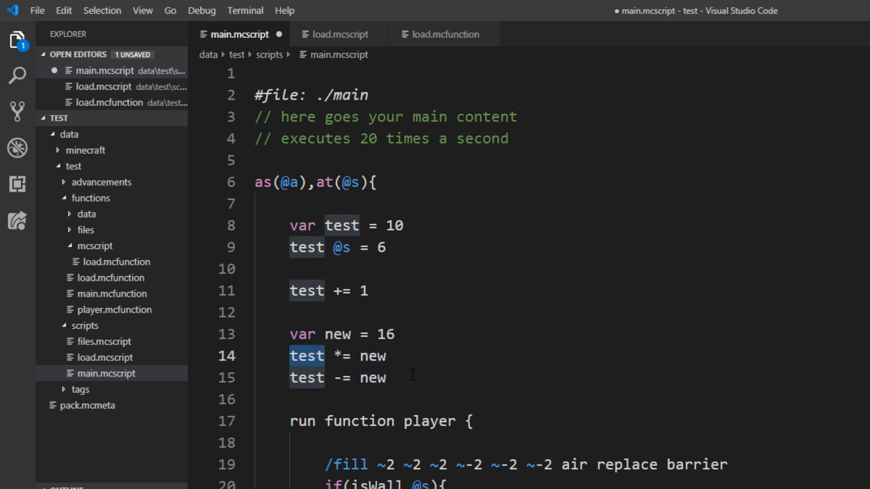
# Step: Add test @s = run: data get entity @s Pos[0] above run function player
pyautogui.scroll(-3)
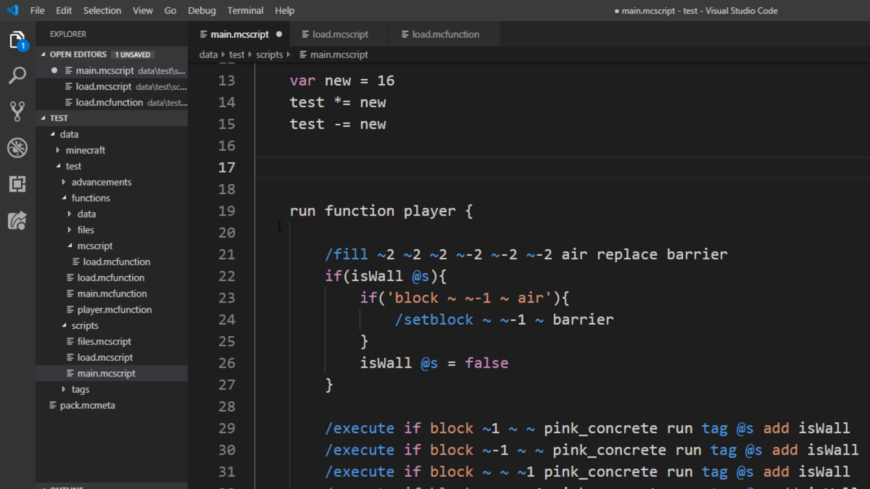
pyautogui.write('test')
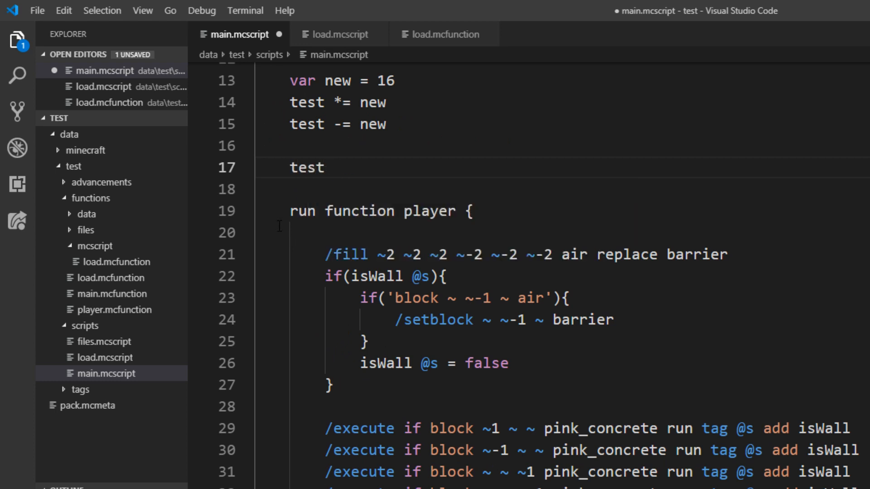
pyautogui.write('@')
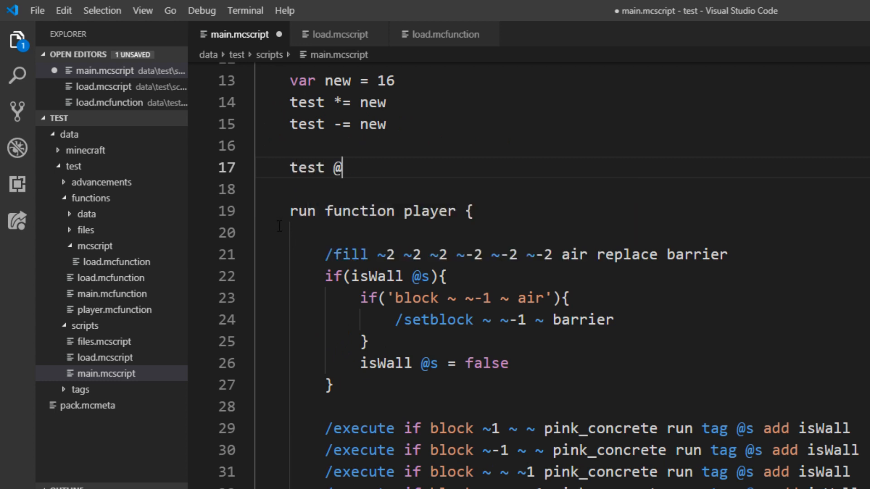
pyautogui.write('s')
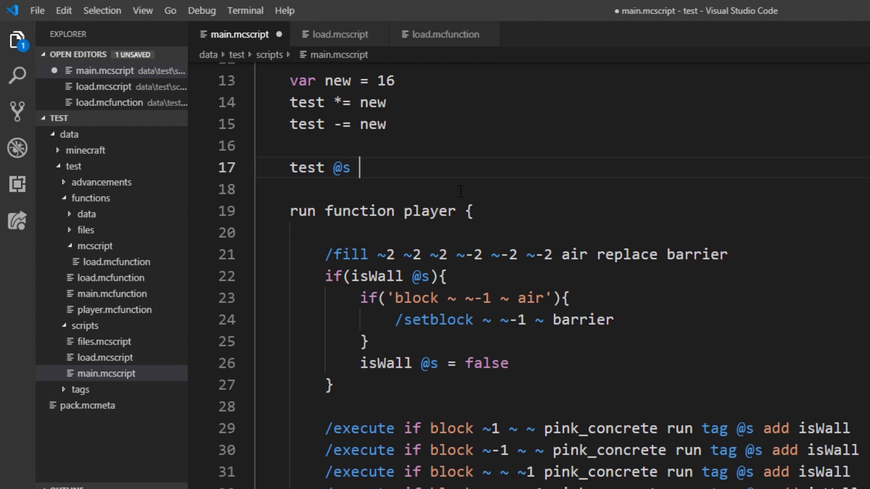
pyautogui.write('=')
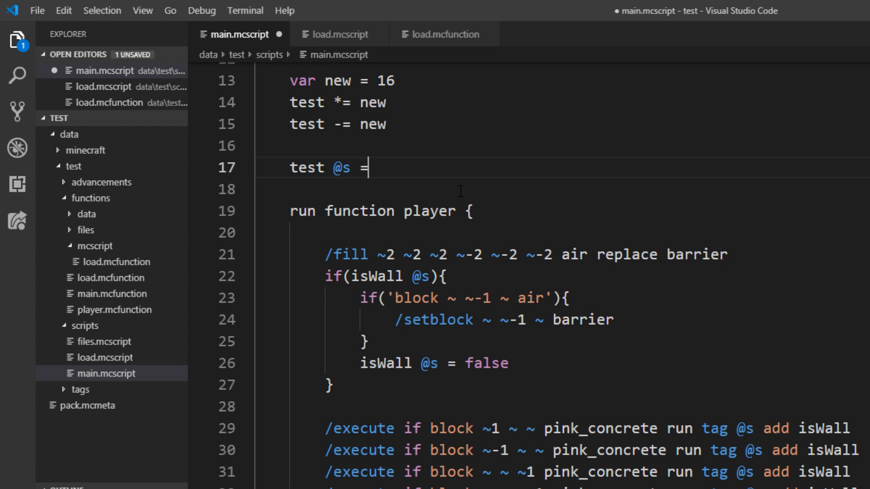
pyautogui.write('run:')
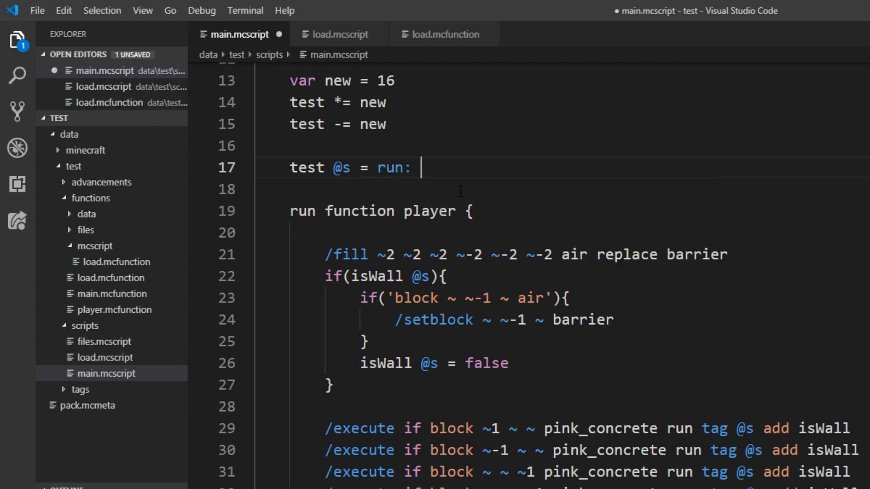
pyautogui.write('data get entity @s Pos[0]')
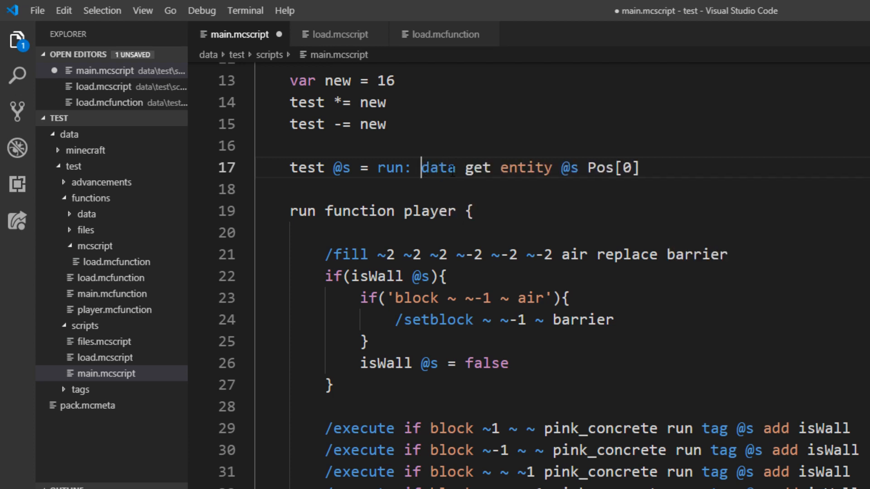
pyautogui.moveTo(421, 168); pyautogui.dragTo(553, 167)
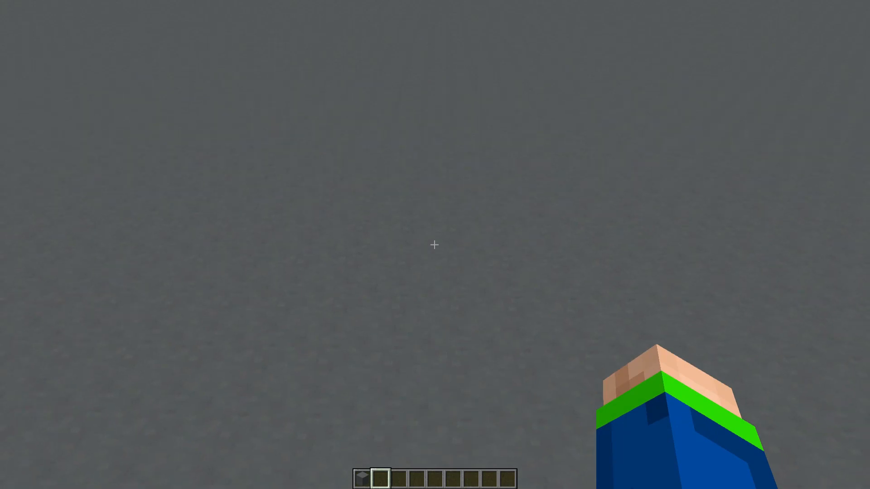
pyautogui.moveTo(435, 245)
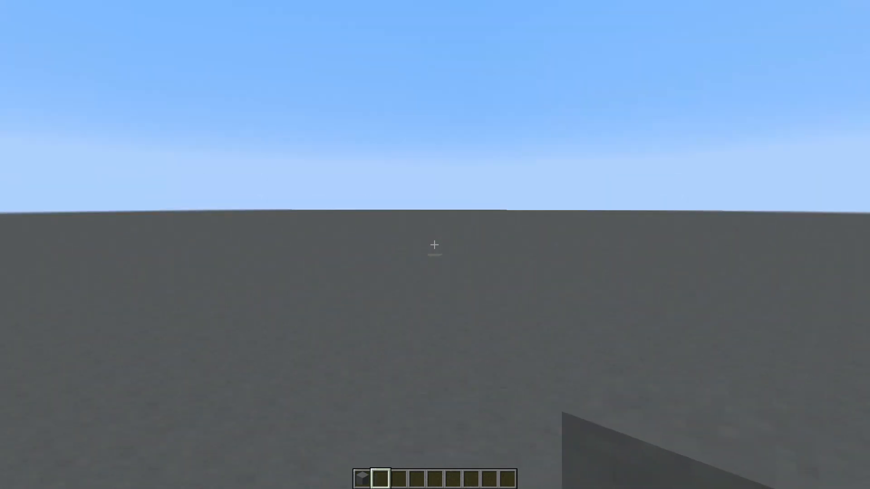
# Step: In Minecraft chat, begin typing /scoreboard objectives add for the carrot-on-a-stick click objective
pyautogui.press('e')
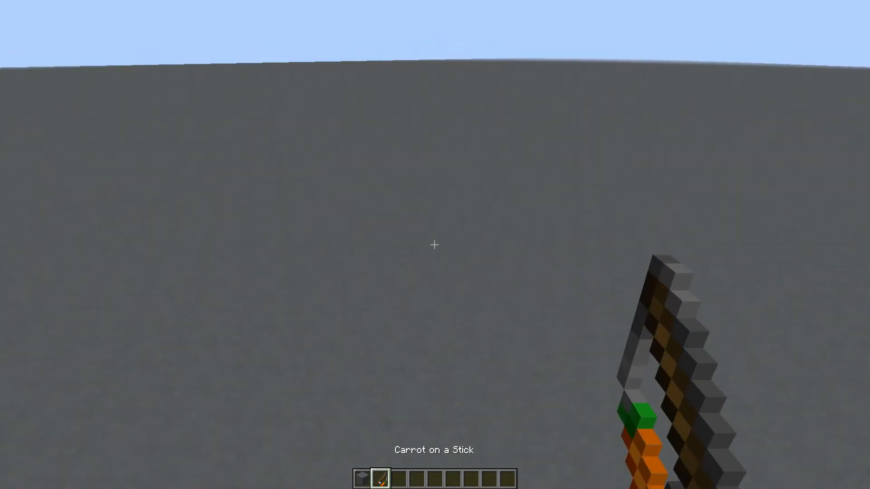
pyautogui.write('/scoreboard')
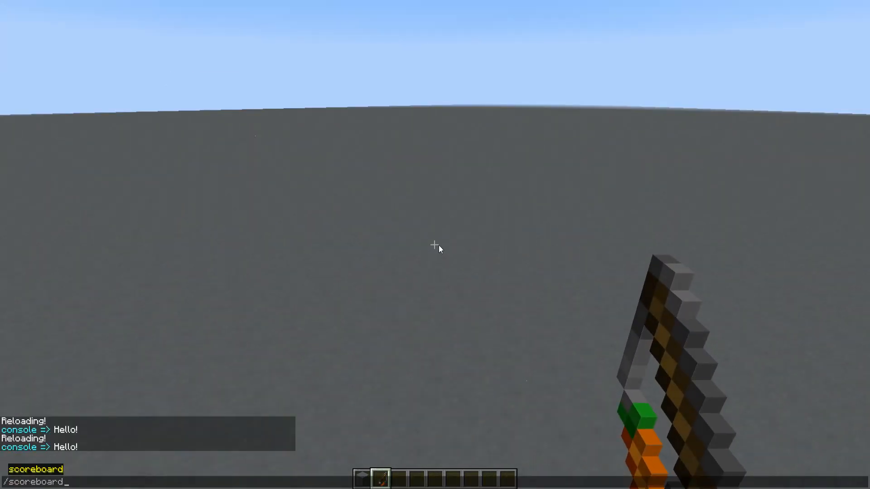
pyautogui.write('objectives add click minecraft.used:minecraft.carrot_on_a_stick')
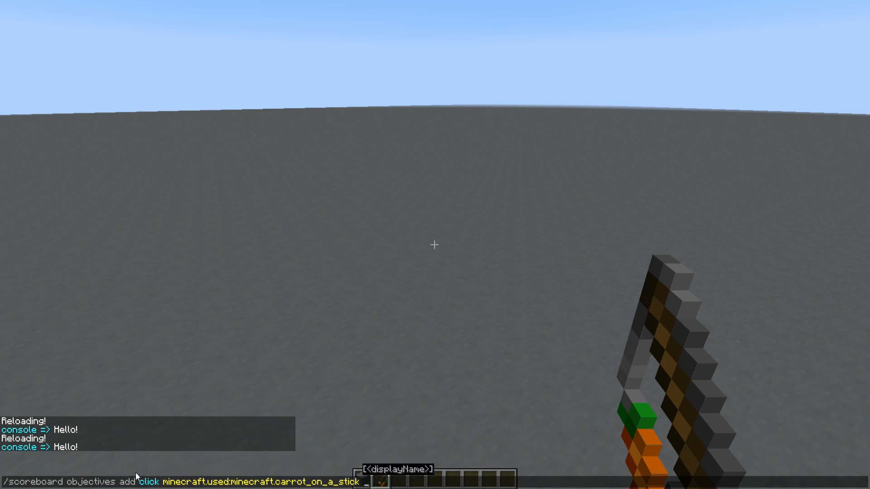
pyautogui.moveTo(434, 399)
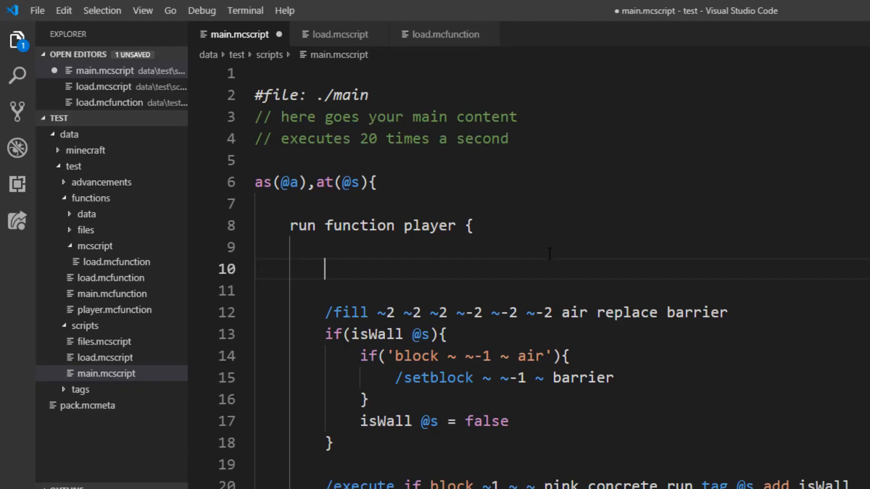
# Step: Declare var click and check the compiled click dummy objective in load.mcfunction
pyautogui.write('var')
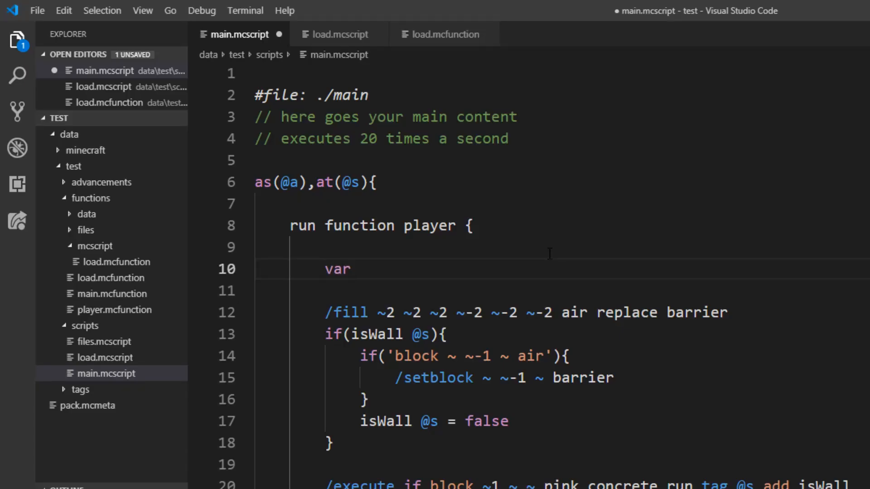
pyautogui.write('click')
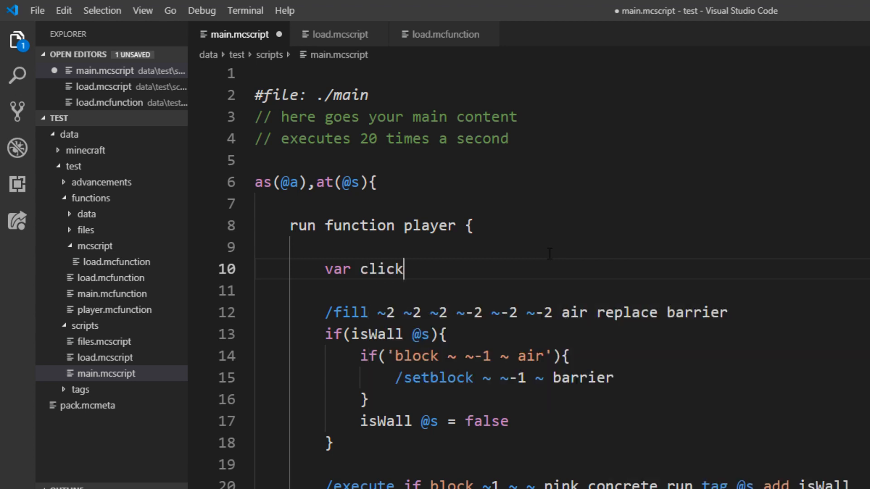
pyautogui.click(443, 34)
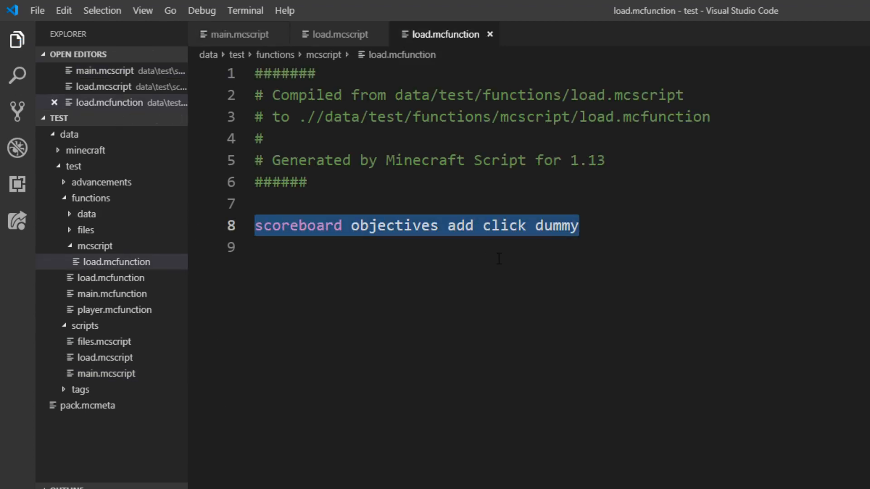
pyautogui.click(580, 225)
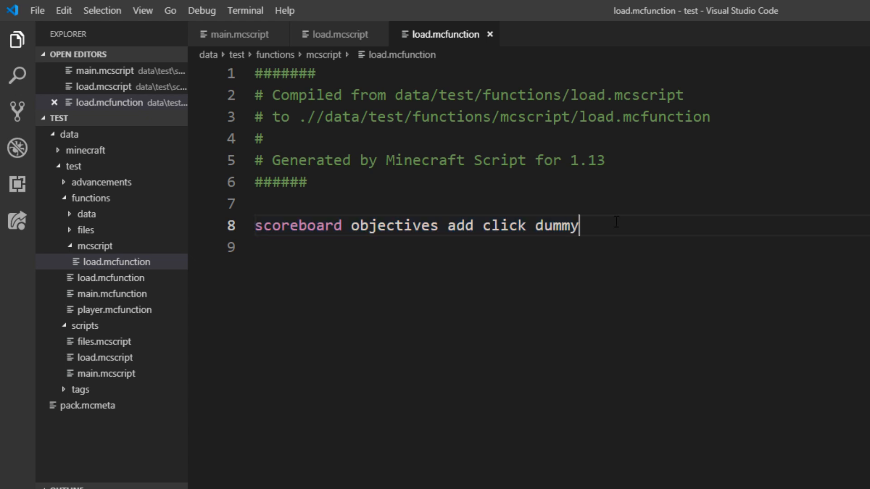
pyautogui.doubleClick(556, 226)
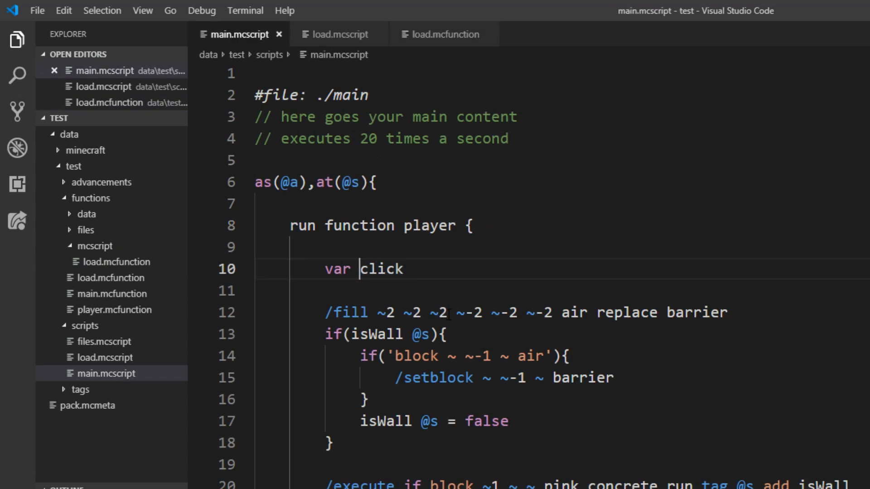
pyautogui.moveTo(493, 328)
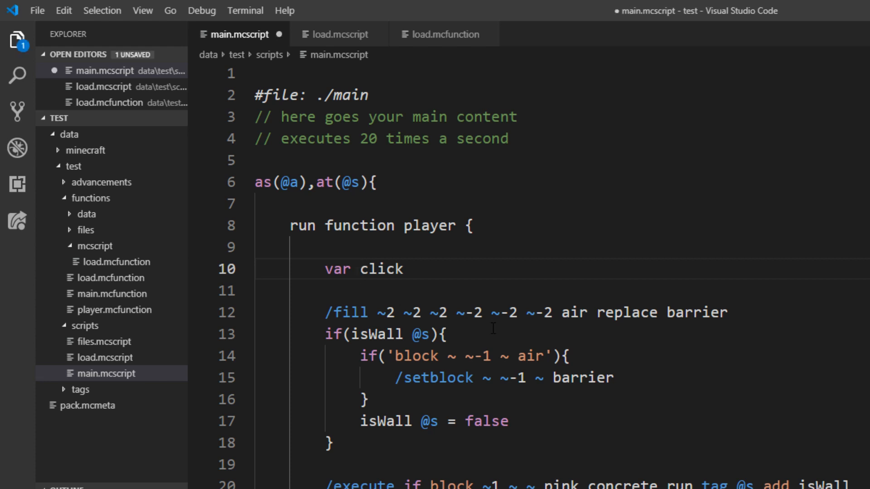
# Step: Prefix the click variable with no! so it reads var no!click
pyautogui.write('no!')
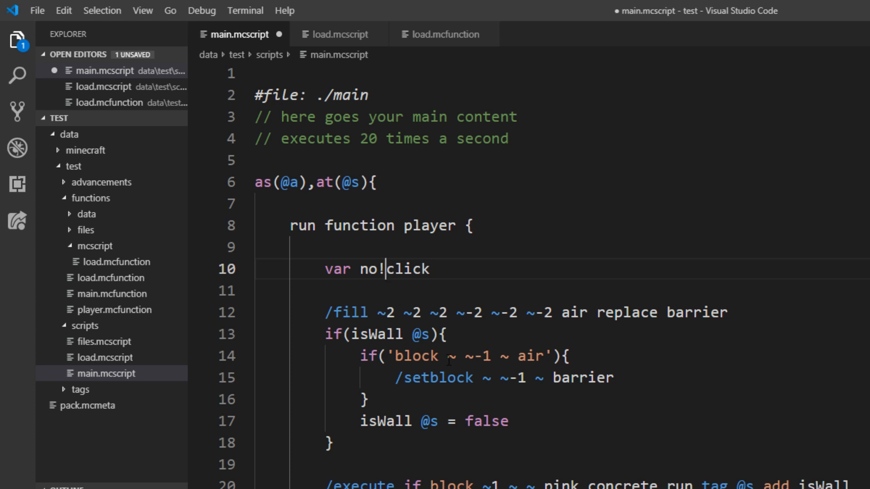
pyautogui.doubleClick(408, 269)
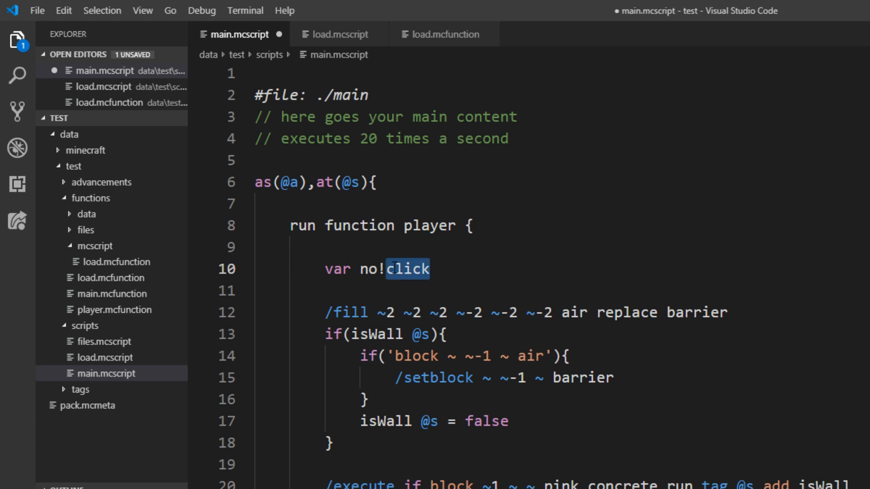
pyautogui.click(430, 269)
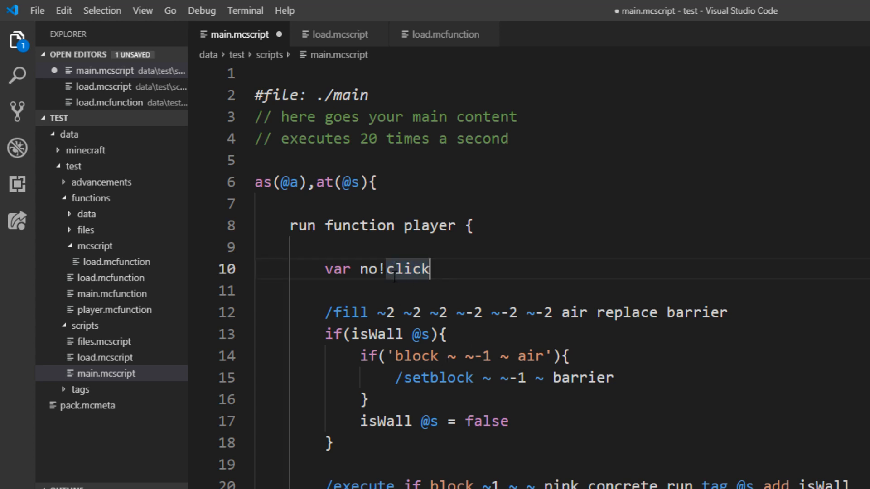
pyautogui.doubleClick(394, 269)
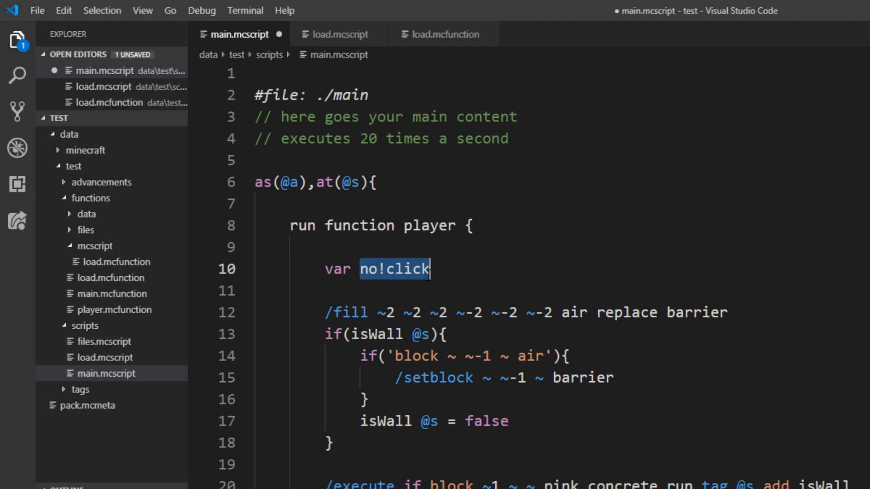
pyautogui.moveTo(103, 358)
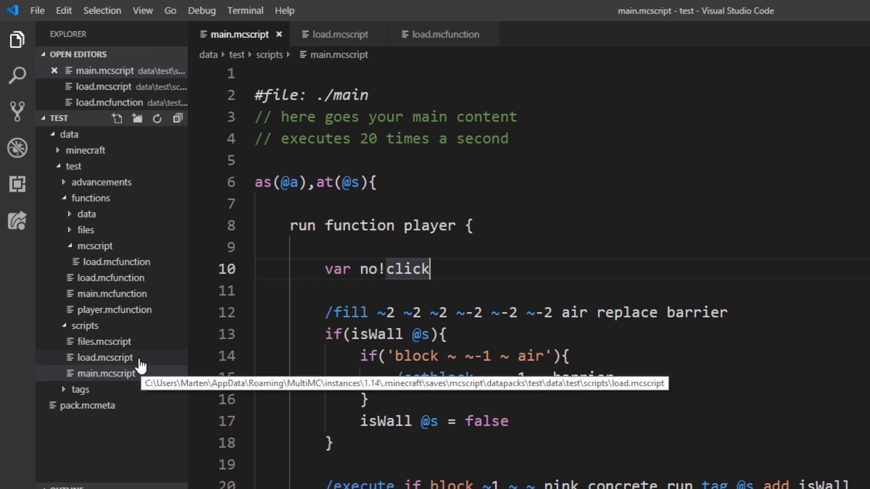
# Step: Use the carrot on a stick until the sidebar click score reaches 15, then leave the game
pyautogui.click(105, 357)
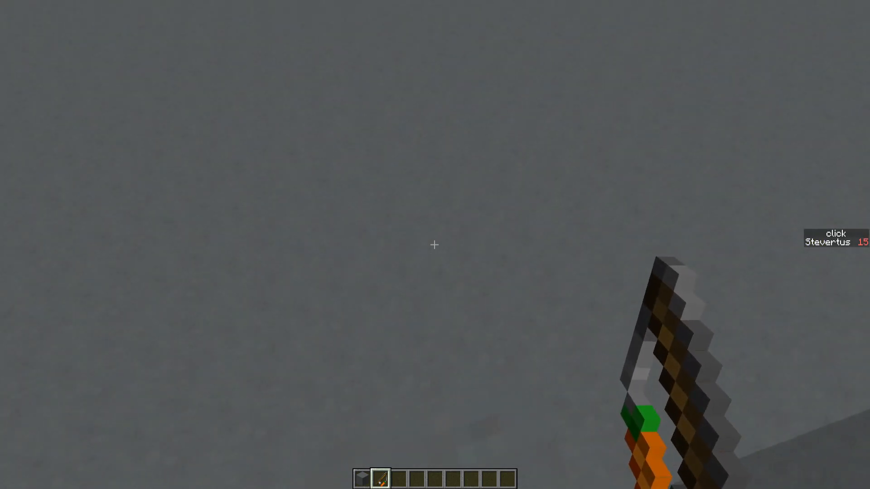
pyautogui.press('Escape')
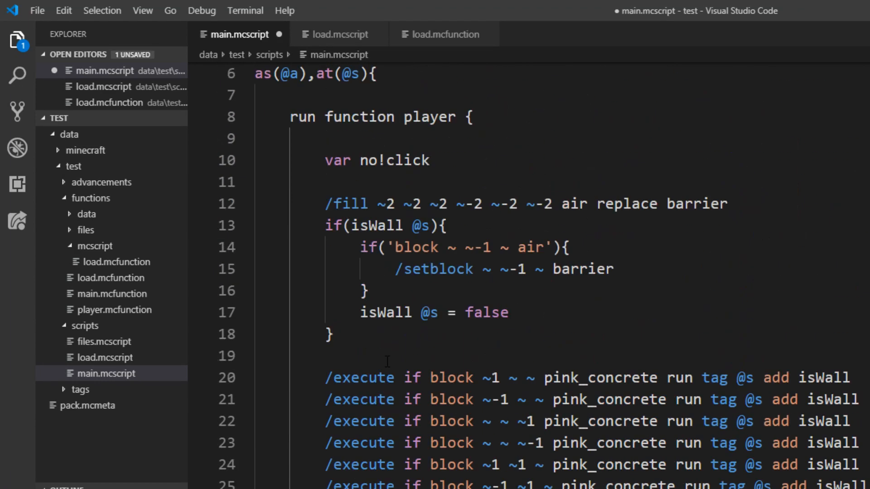
# Step: Add an if(click @s > 0) condition at the end of the player function
pyautogui.scroll(-3)
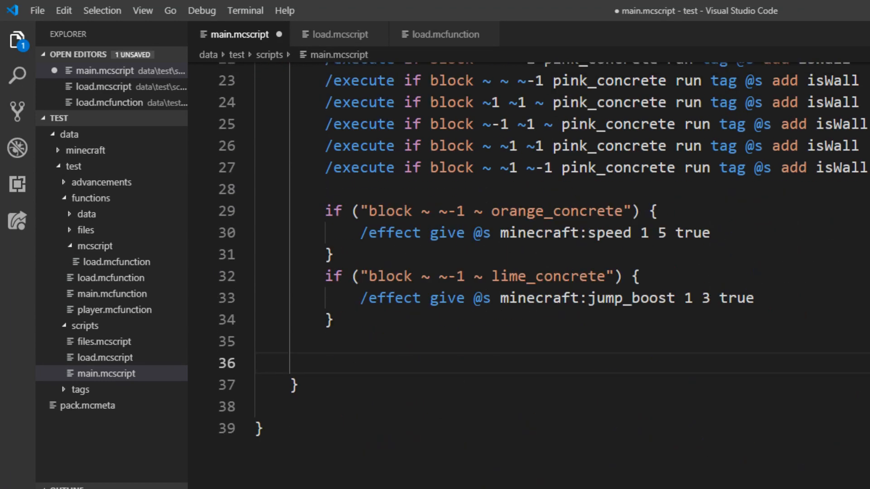
pyautogui.write('if(click @s')
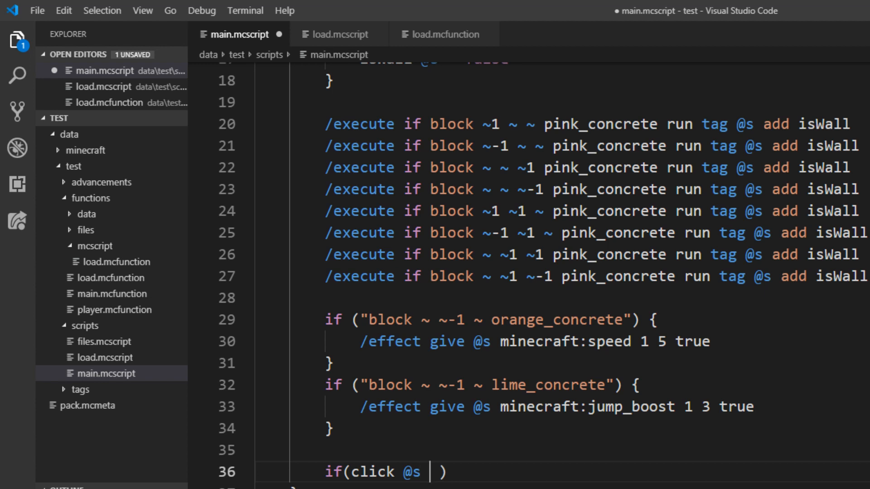
pyautogui.write('> 0')
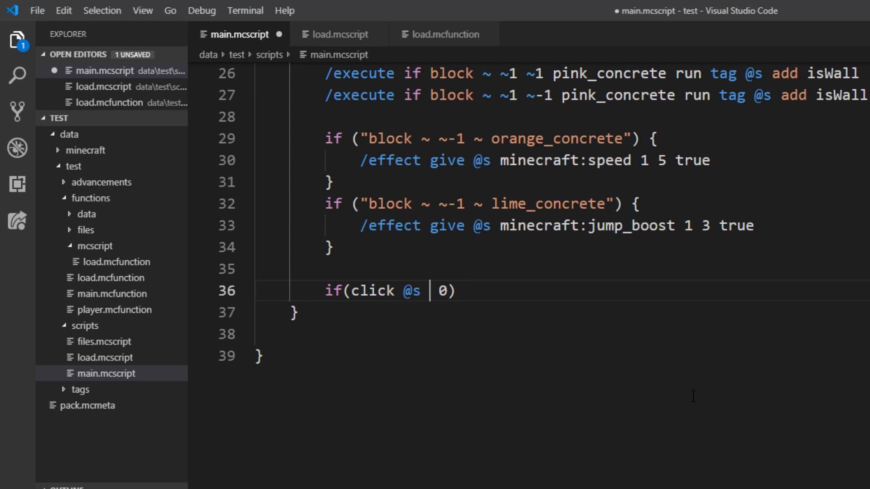
pyautogui.write('=')
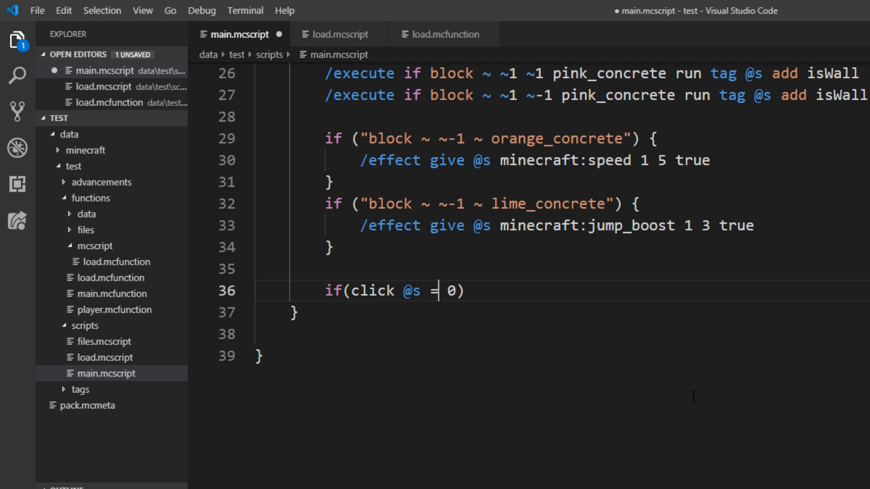
pyautogui.write('=')
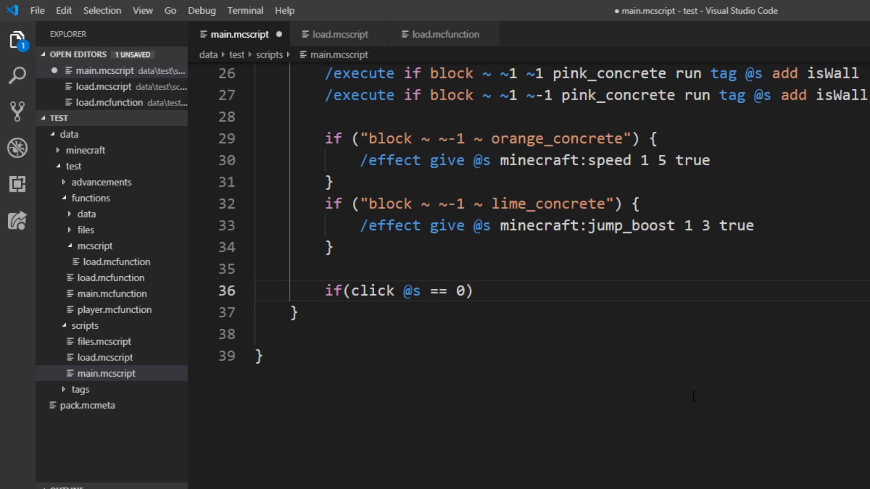
pyautogui.write('>')
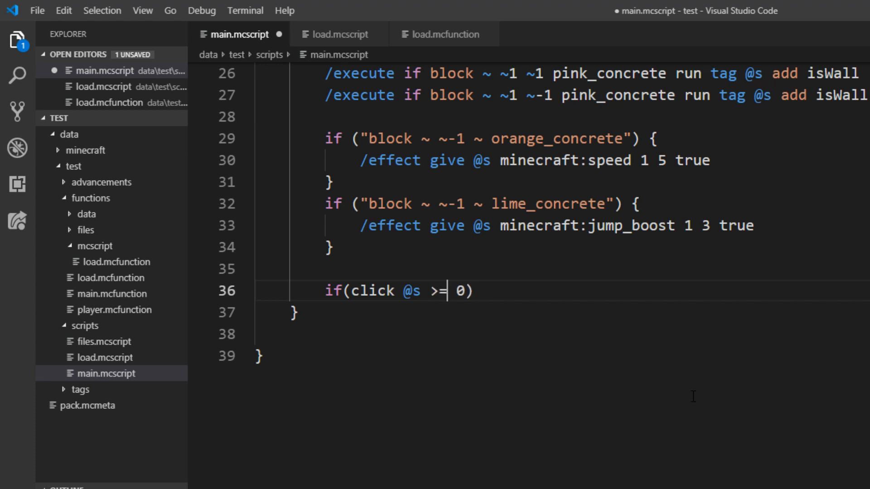
pyautogui.press('Backspace')
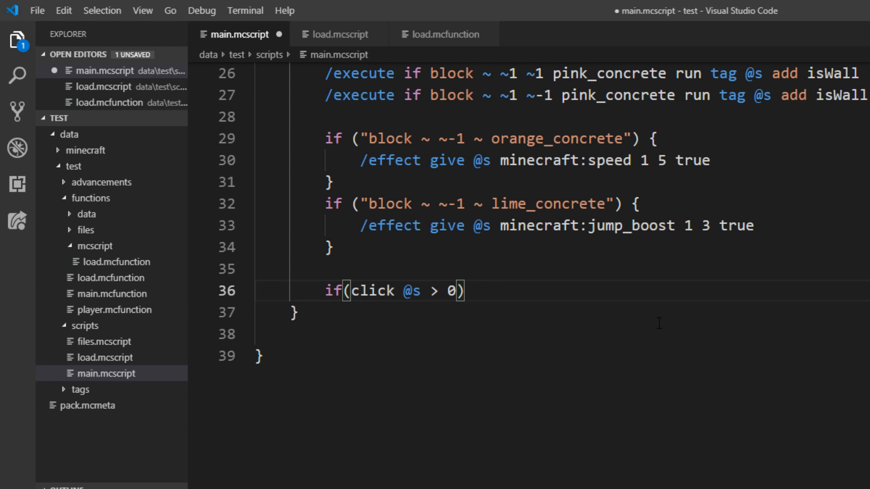
# Step: Make the condition's block run /function test:click
pyautogui.write('{')
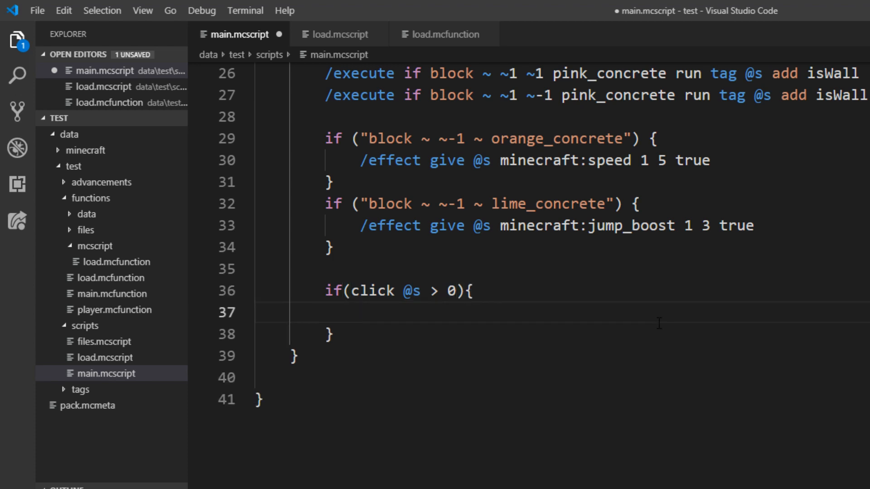
pyautogui.write('/funct')
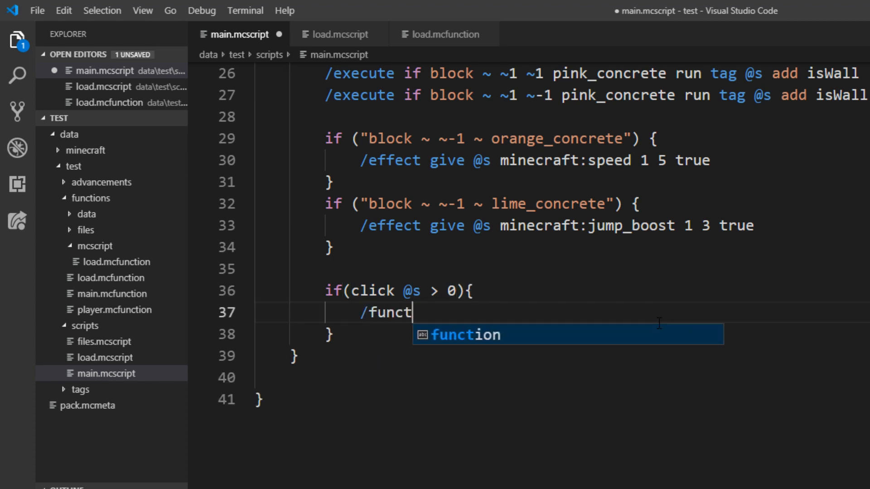
pyautogui.write('ion test:c')
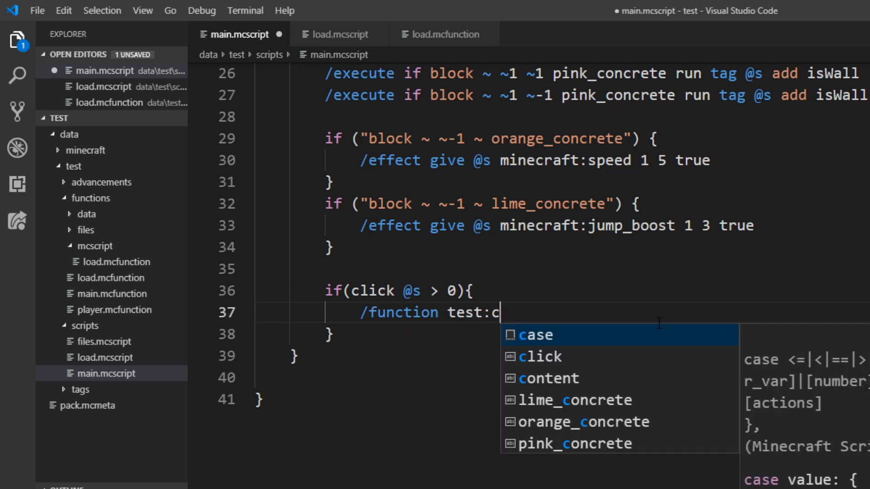
pyautogui.click(538, 357)
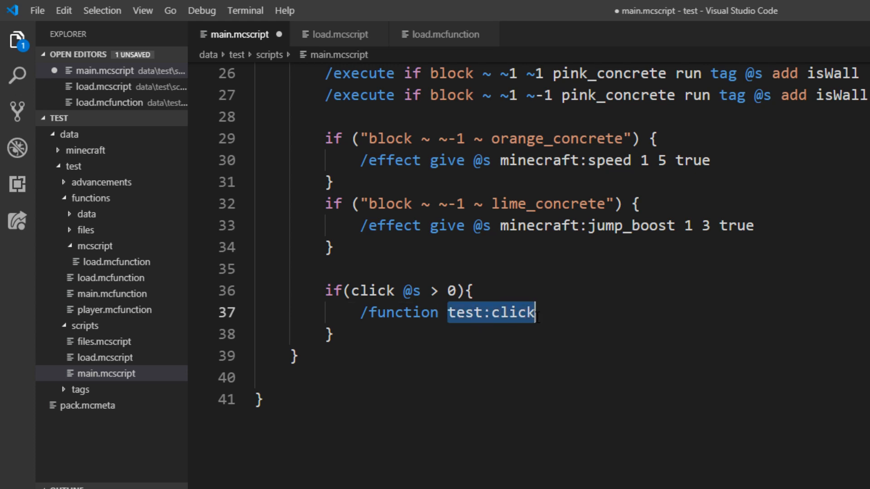
pyautogui.write('click @s = 0')
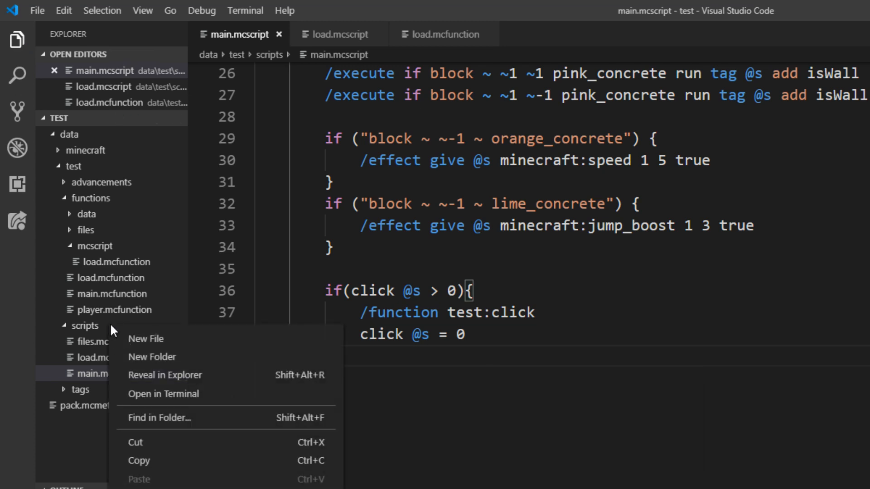
# Step: Create click.mcscript in scripts with the #file: ./click header and a log("") call
pyautogui.click(146, 339)
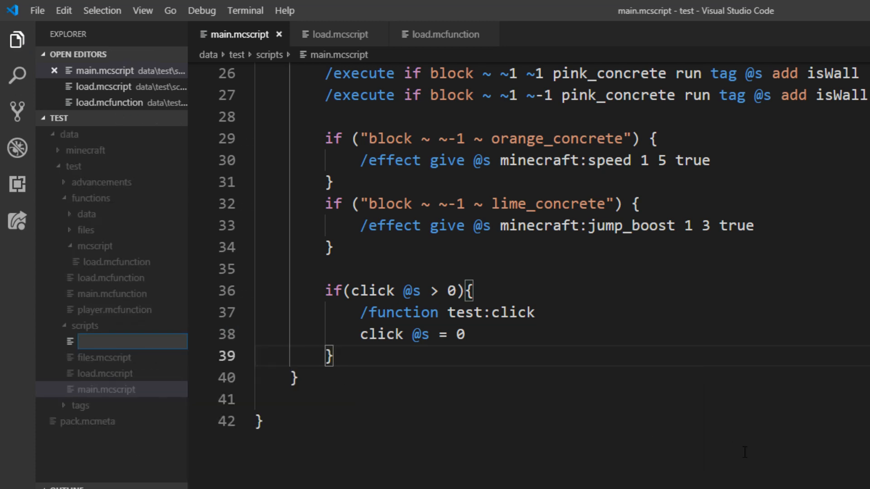
pyautogui.write('click.mscript')
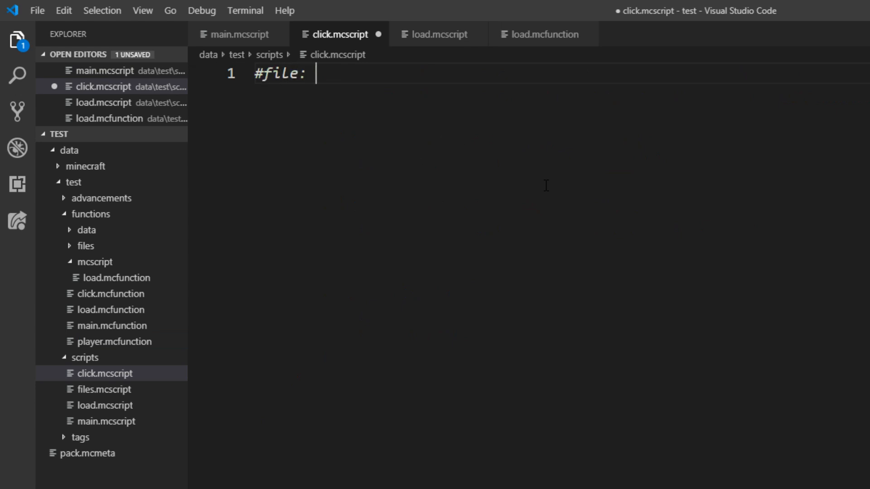
pyautogui.write('./click')
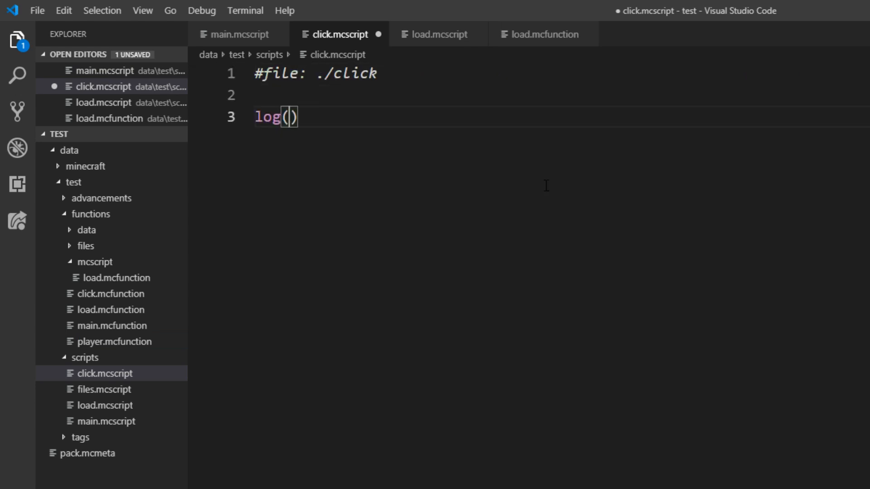
pyautogui.write('""')
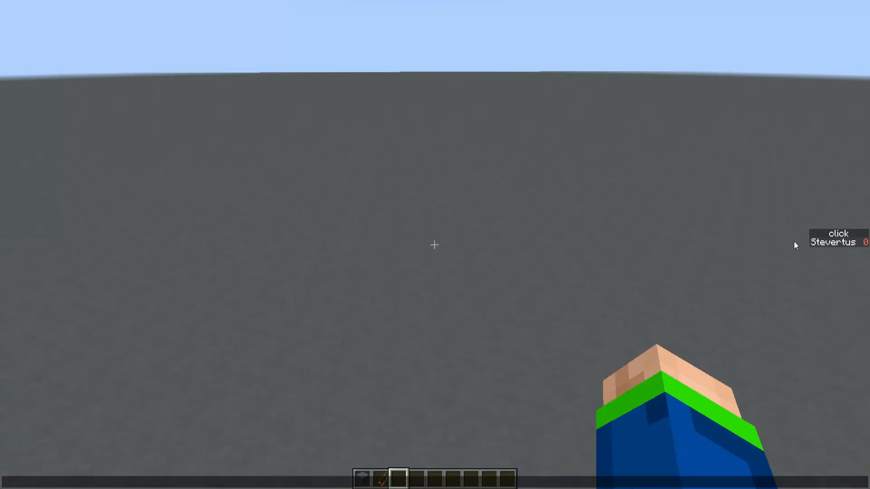
pyautogui.moveTo(853, 244)
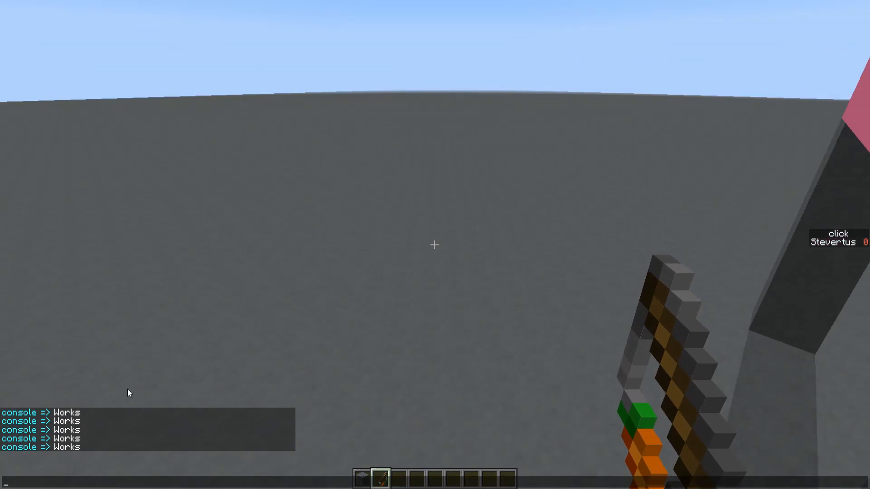
# Step: Pause Minecraft once the clicks print 'console => Works' in chat
pyautogui.press('Escape')
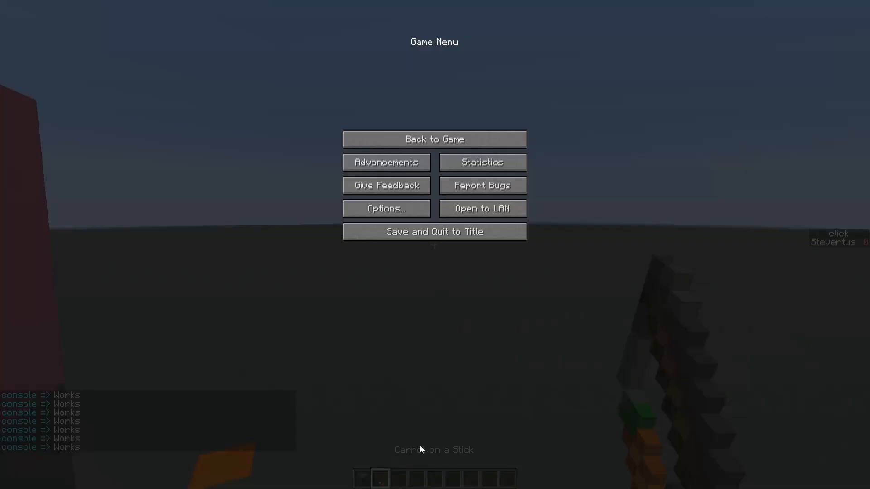